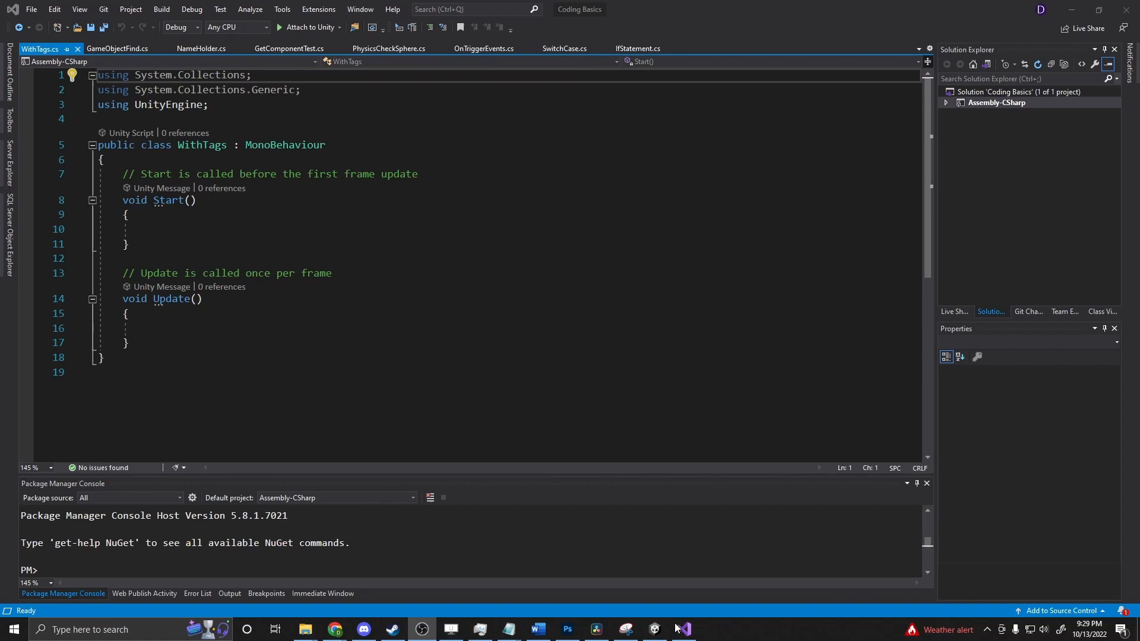
Bring the Unity editor with SampleScene to the front from the taskbar
left_click(653, 629)
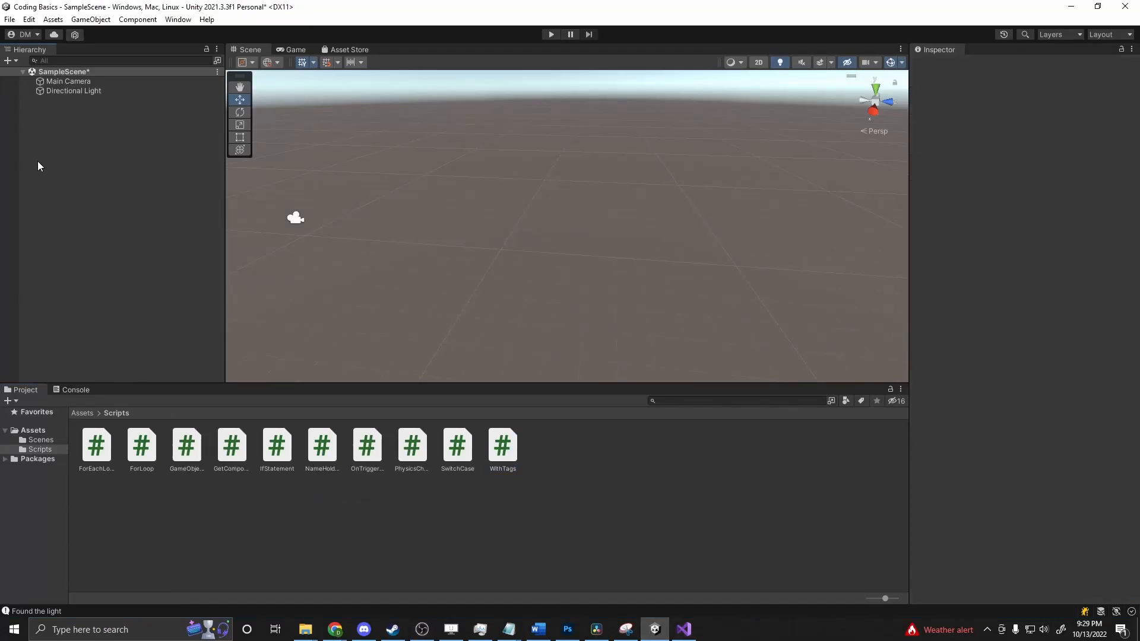
Add a Cube to the scene and go to defining a new tag for it
right_click(39, 166)
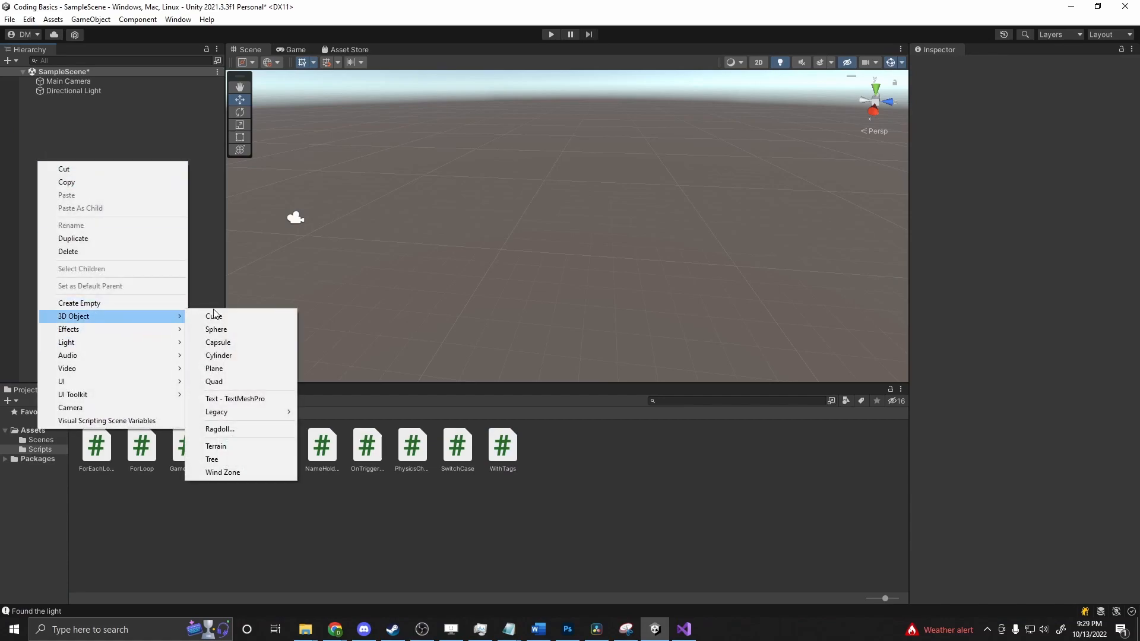
left_click(214, 315)
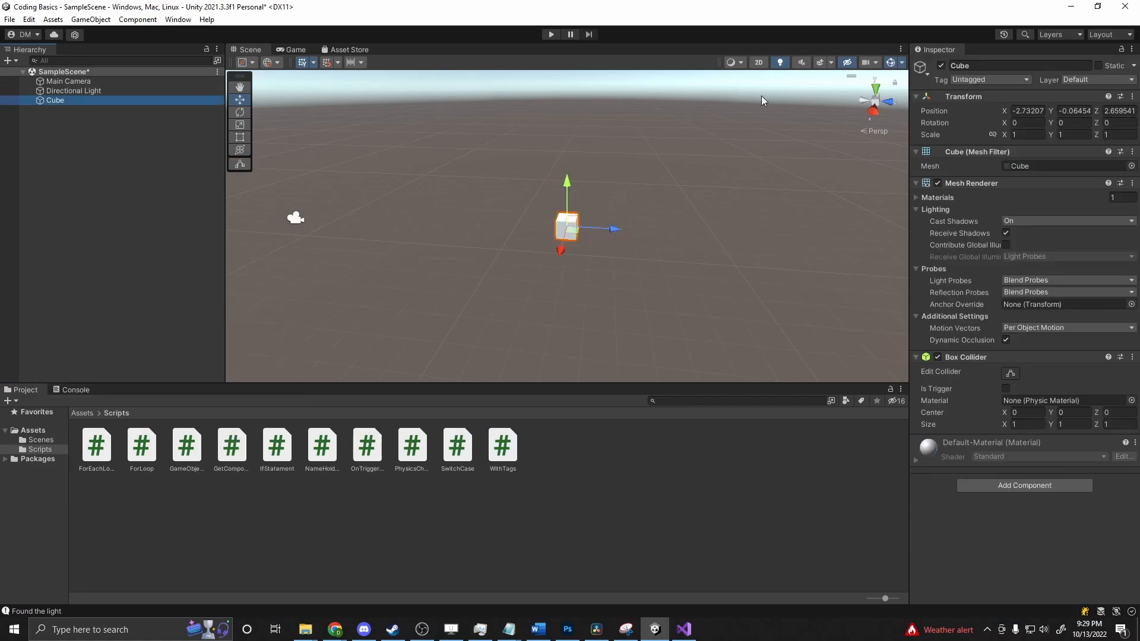
left_click(988, 79)
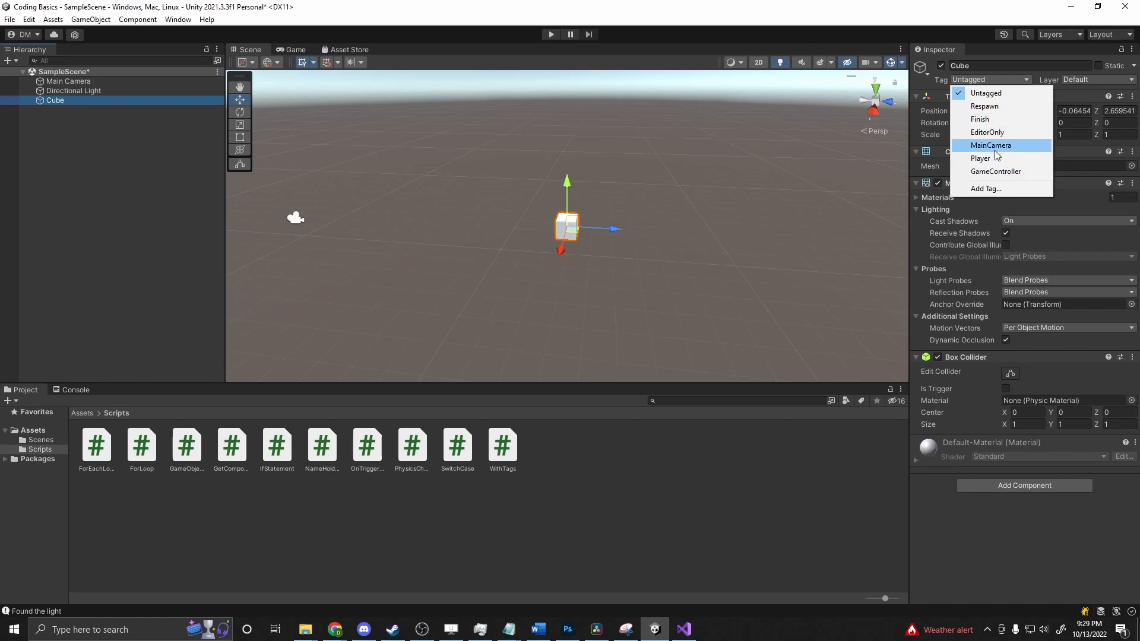
left_click(979, 118)
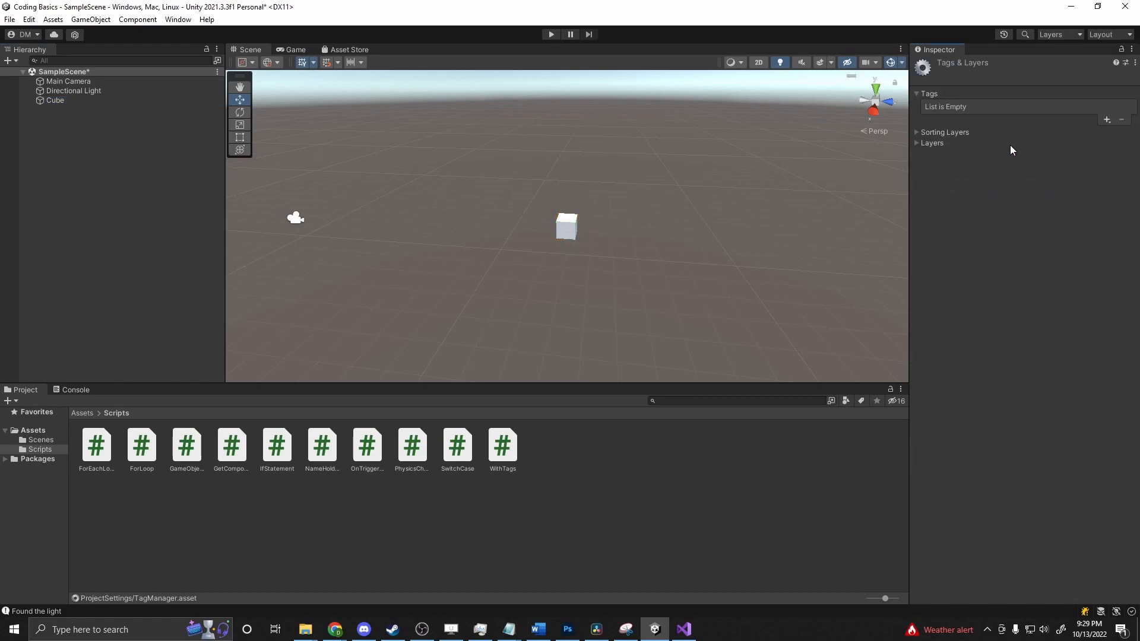
Create and save a new project tag named ThisIsACube, then reselect the cube
left_click(1105, 119)
type("ThisI")
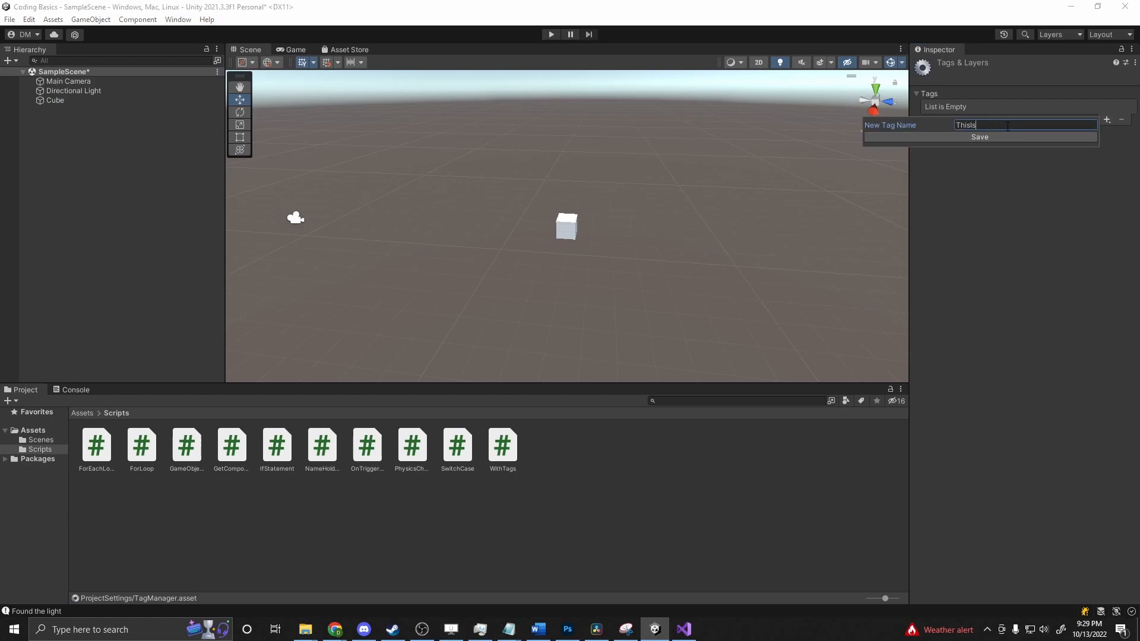
type("sACube")
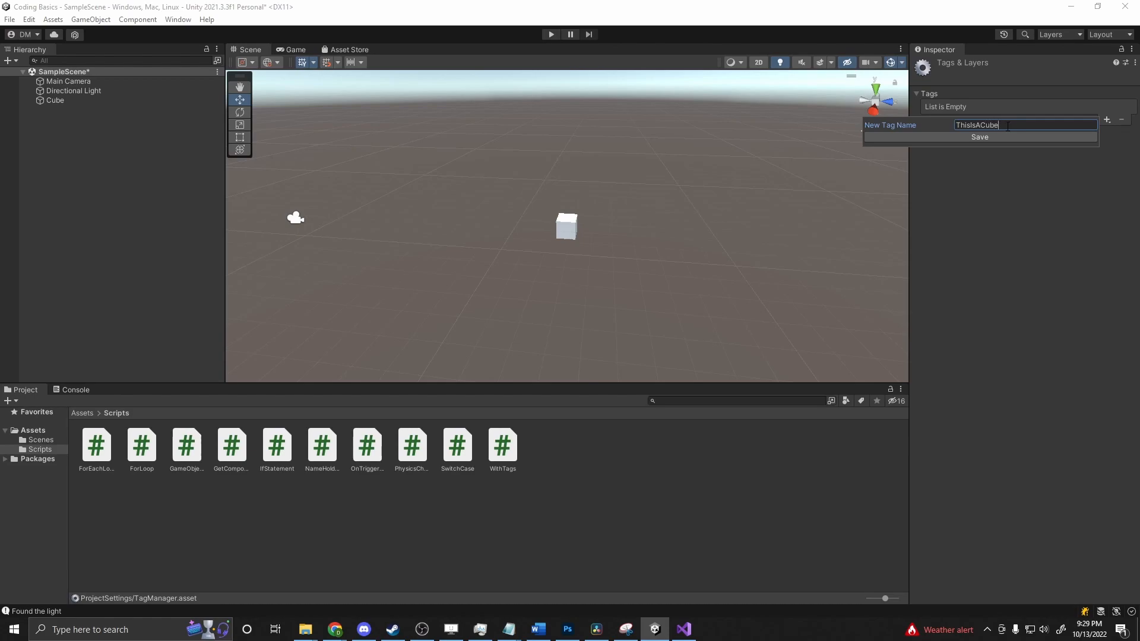
left_click(979, 137)
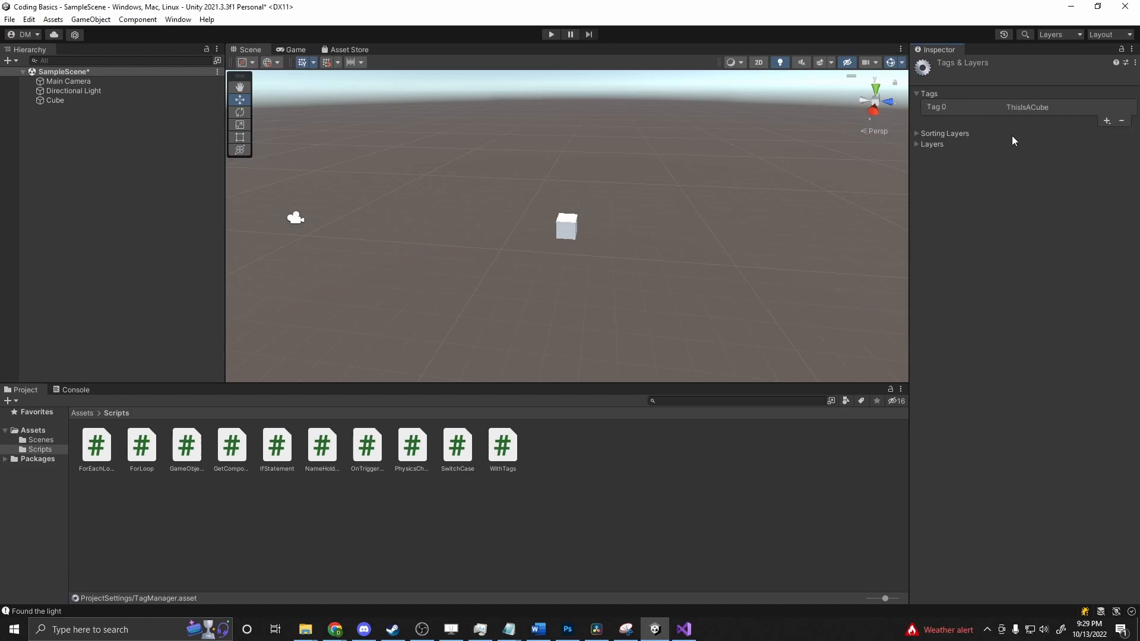
left_click(55, 101)
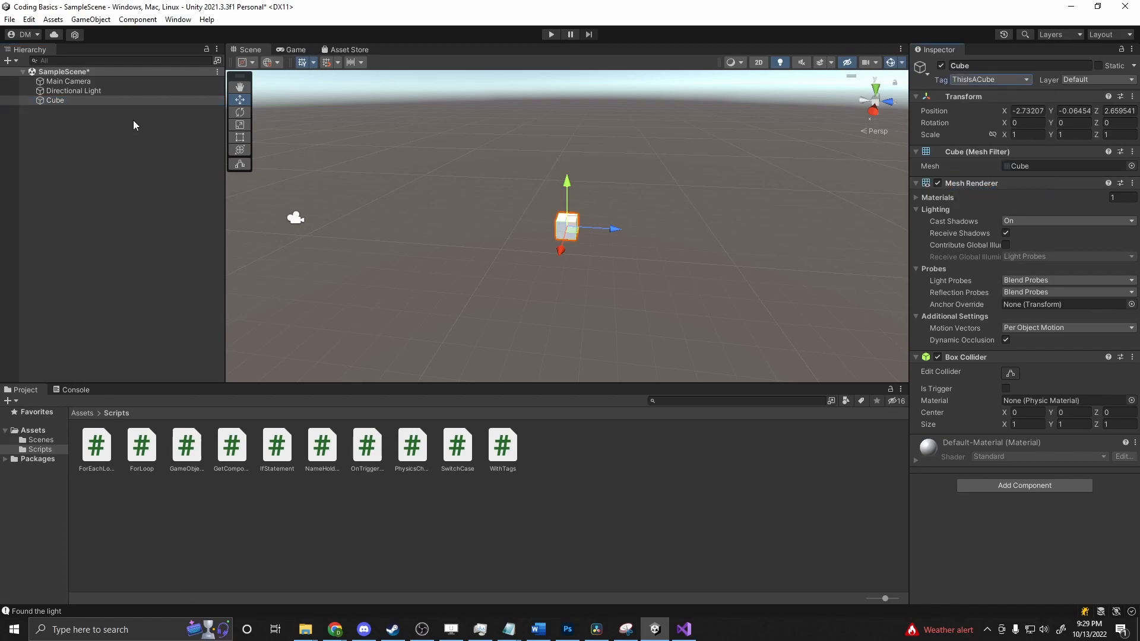
Rename the cube, then duplicate it into tagged copies named Test and Something
double_click(56, 101)
type("Bob")
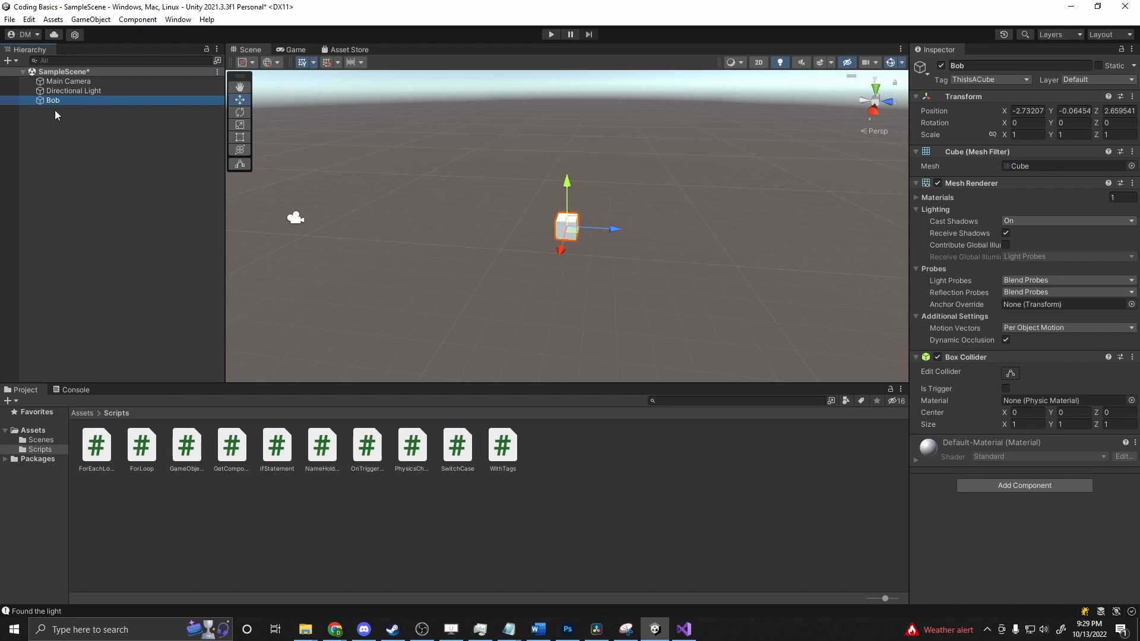
key("ctrl+d")
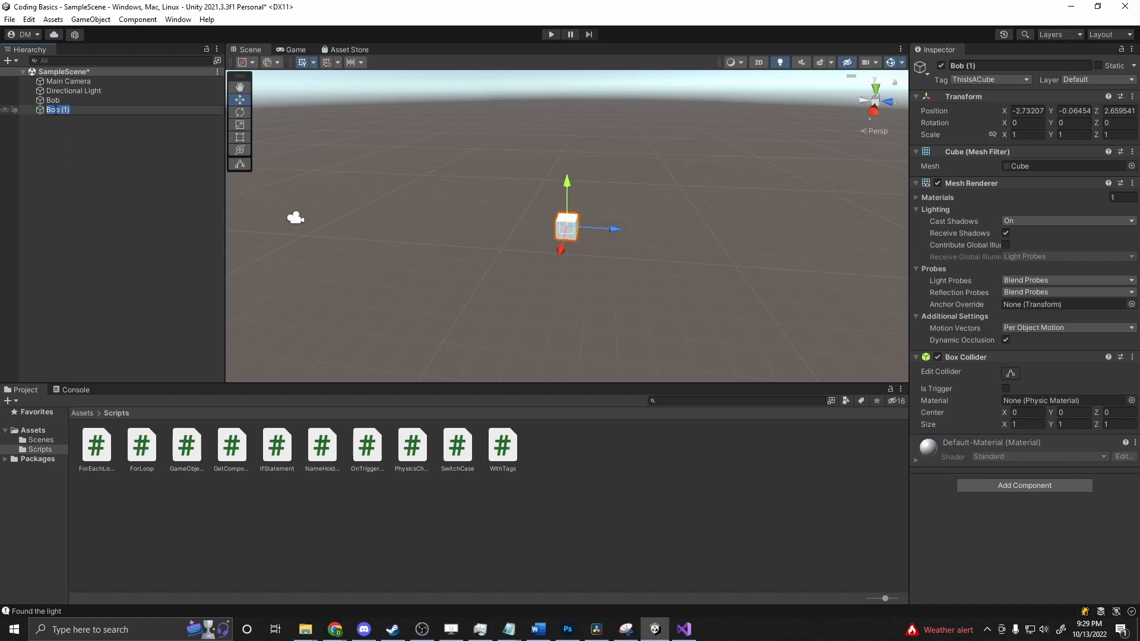
type("Test")
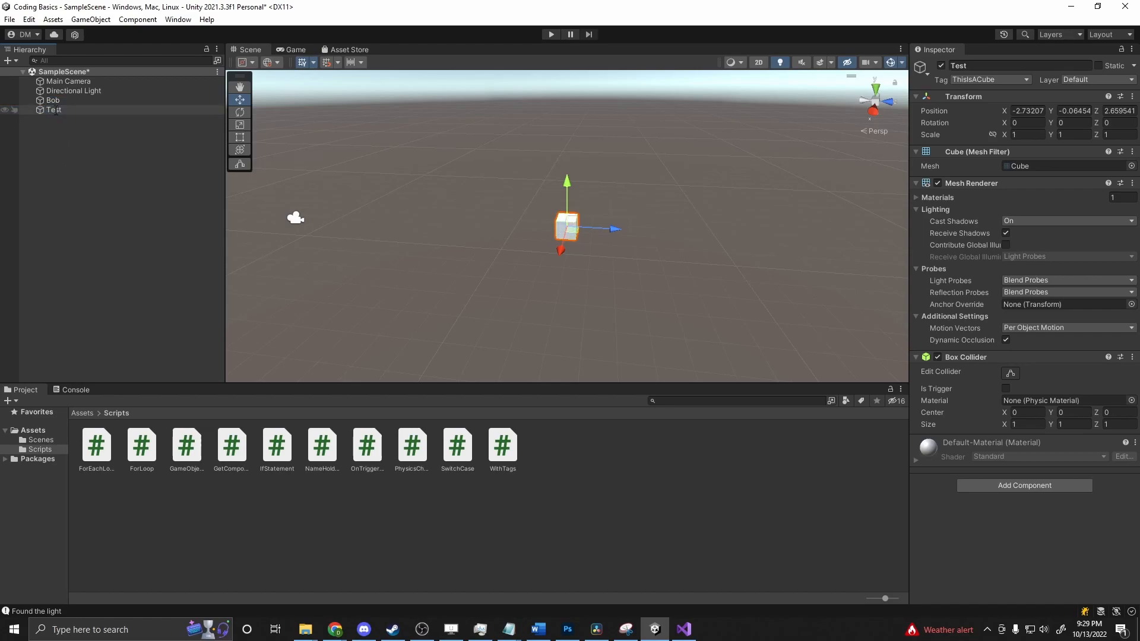
key("ctrl+d")
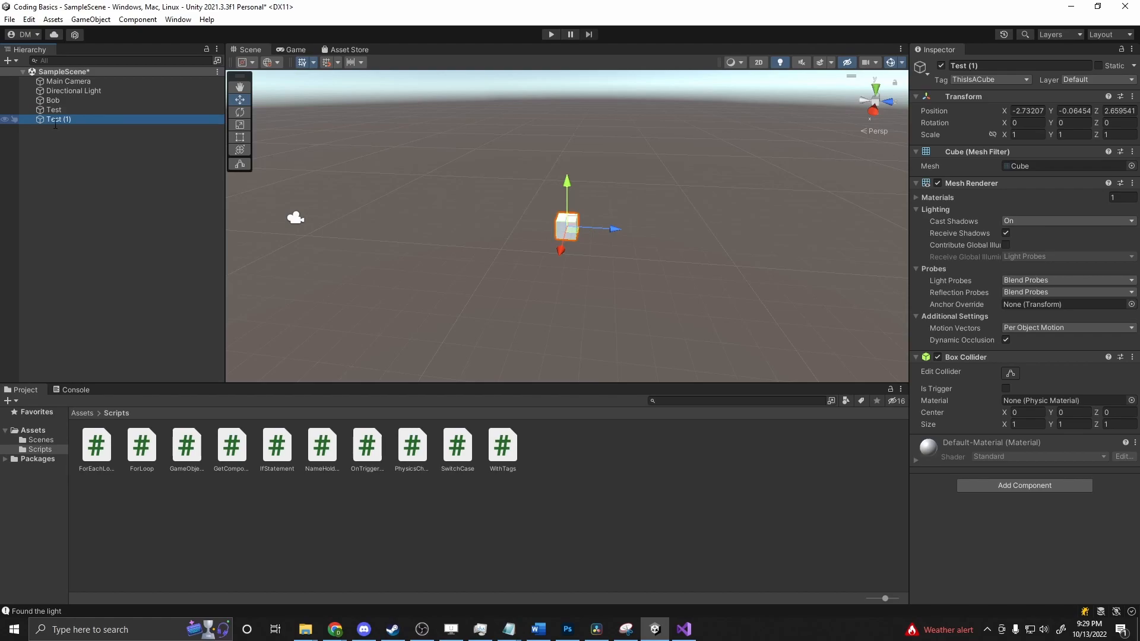
type("Something")
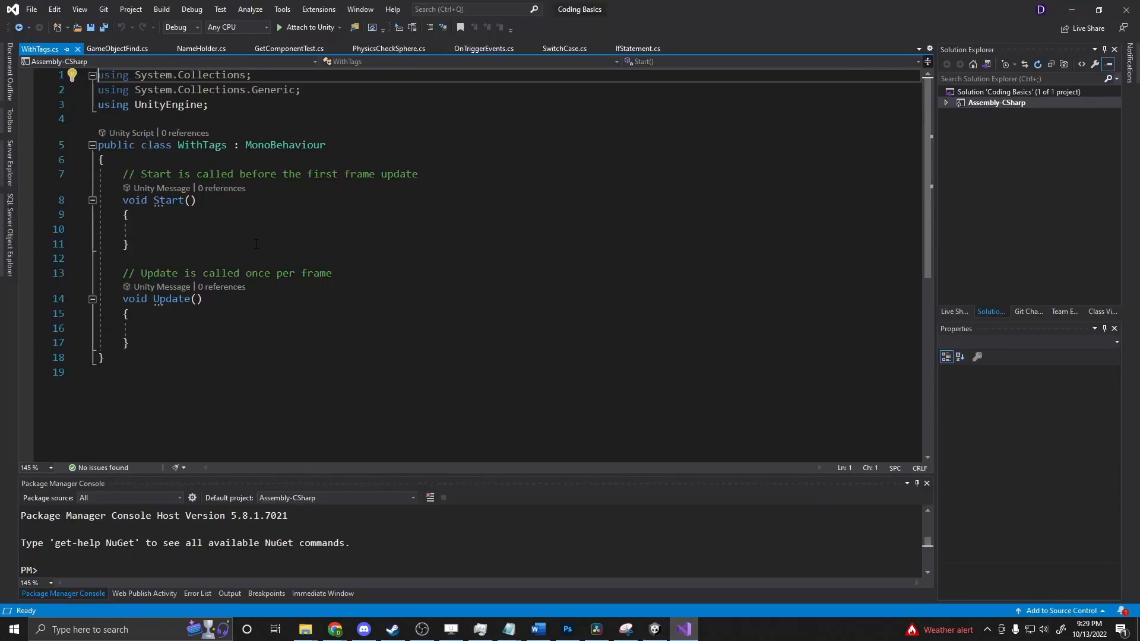
Declare List<GameObject> gs inside the Start method
left_click(149, 229)
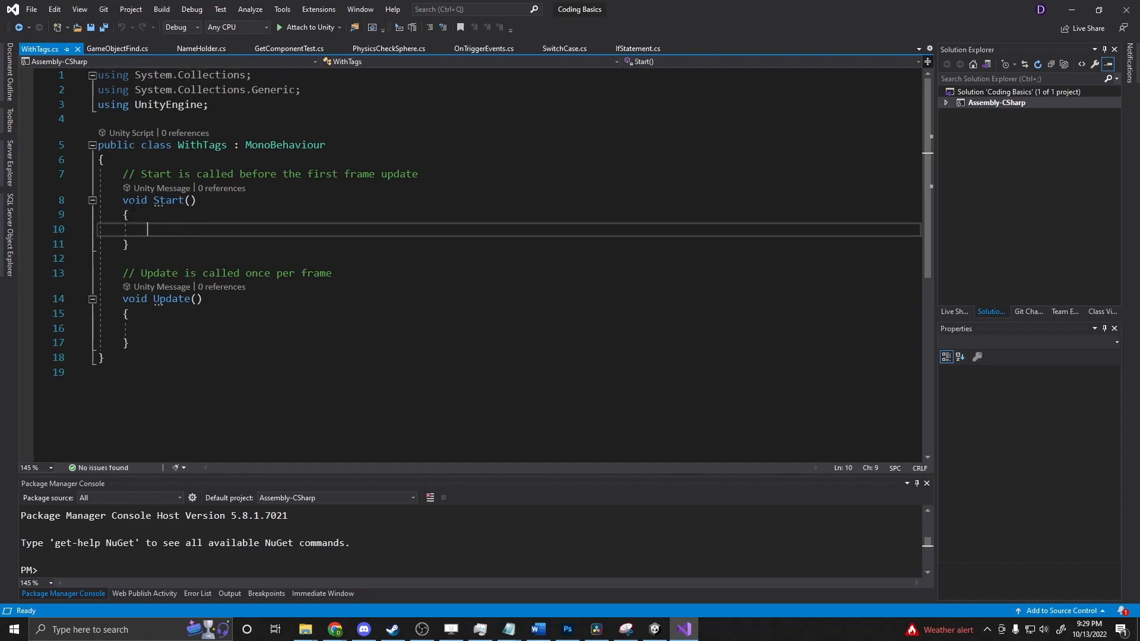
type("Ga")
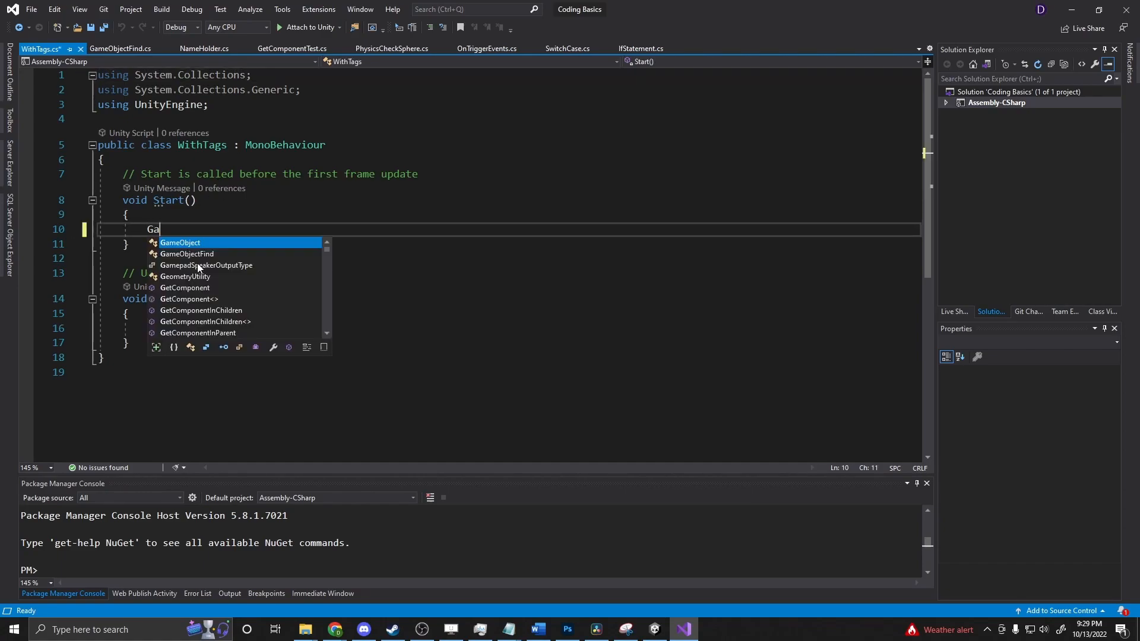
type("List")
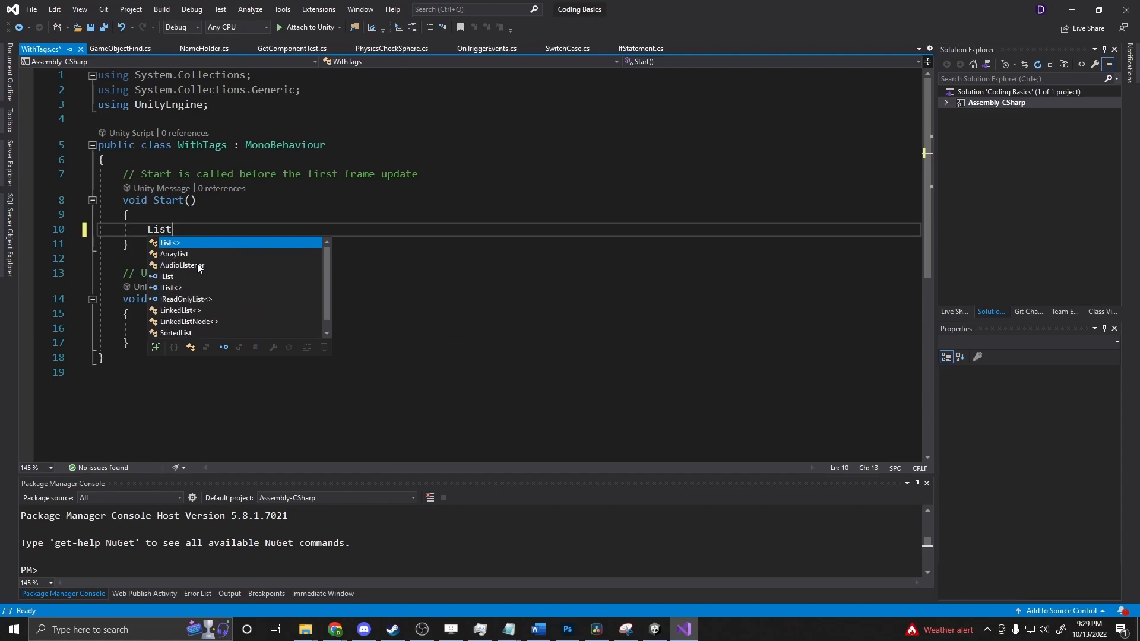
type("<GameObject>")
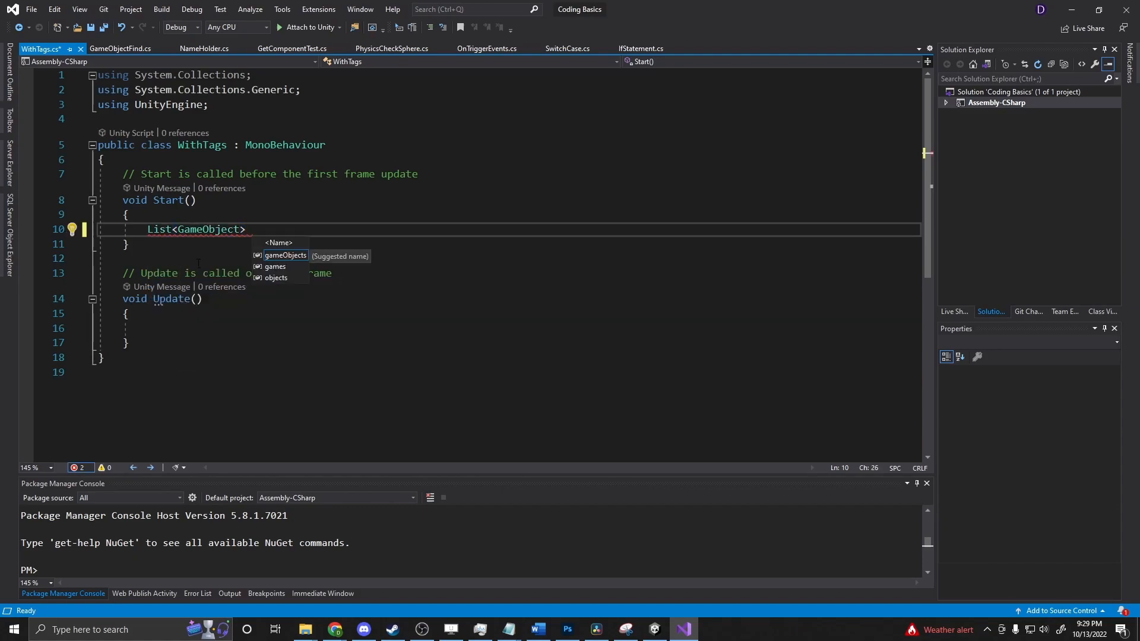
type("gs")
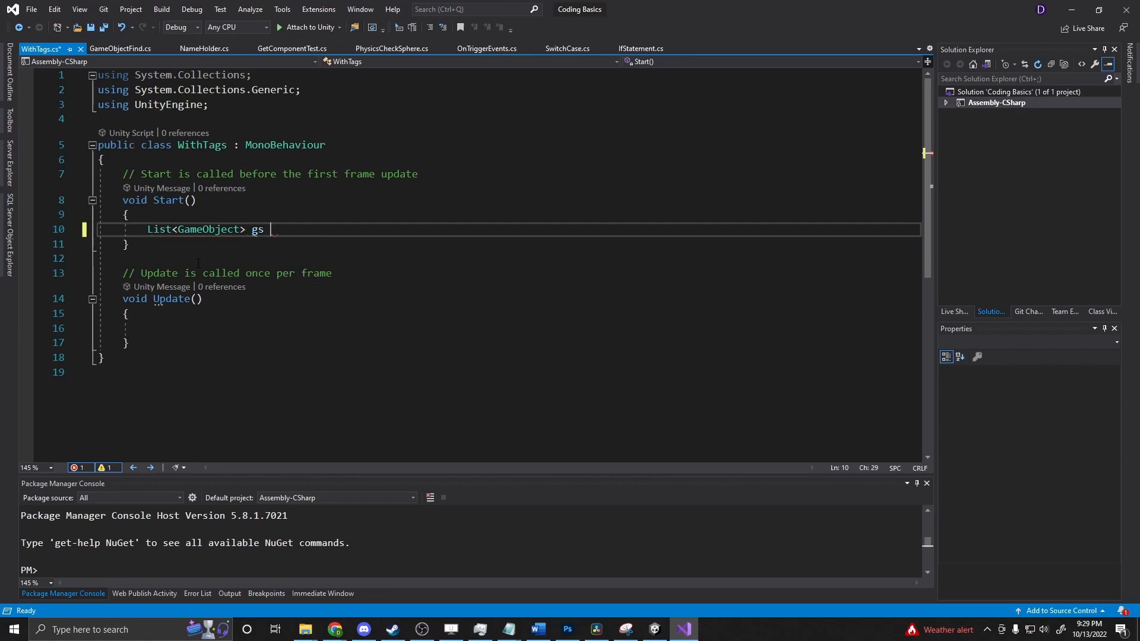
Assign gs from GameObject.FindGameObjectsWithTag("ThisIsACube");
type("= Gam")
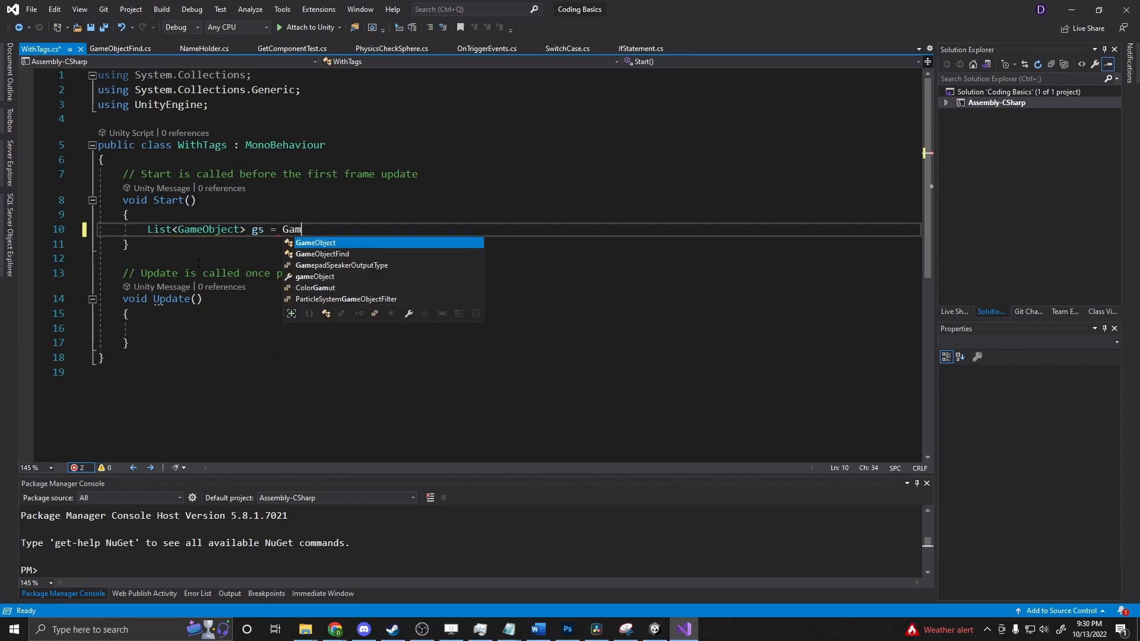
type("eObject.fi")
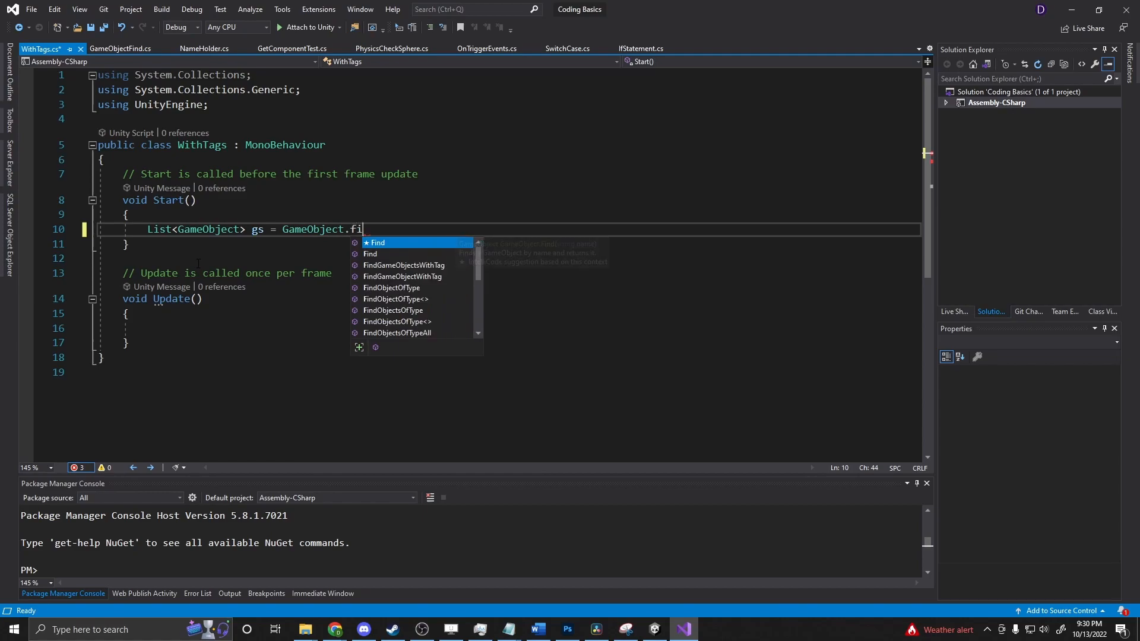
type("ndGameObjectsWithTag(")
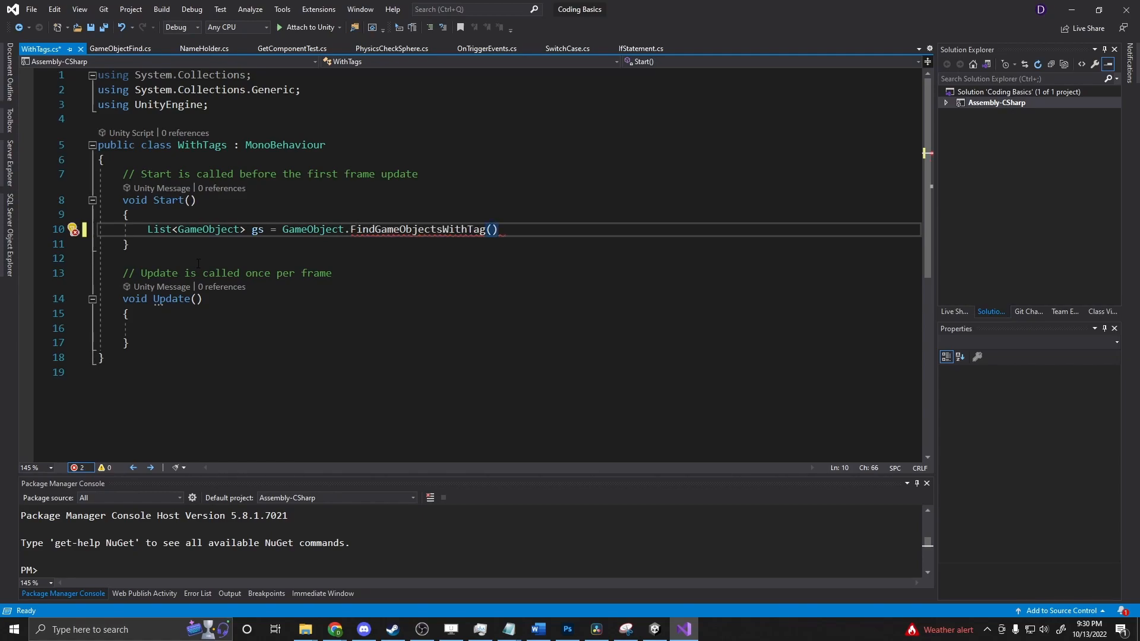
type("\"\"")
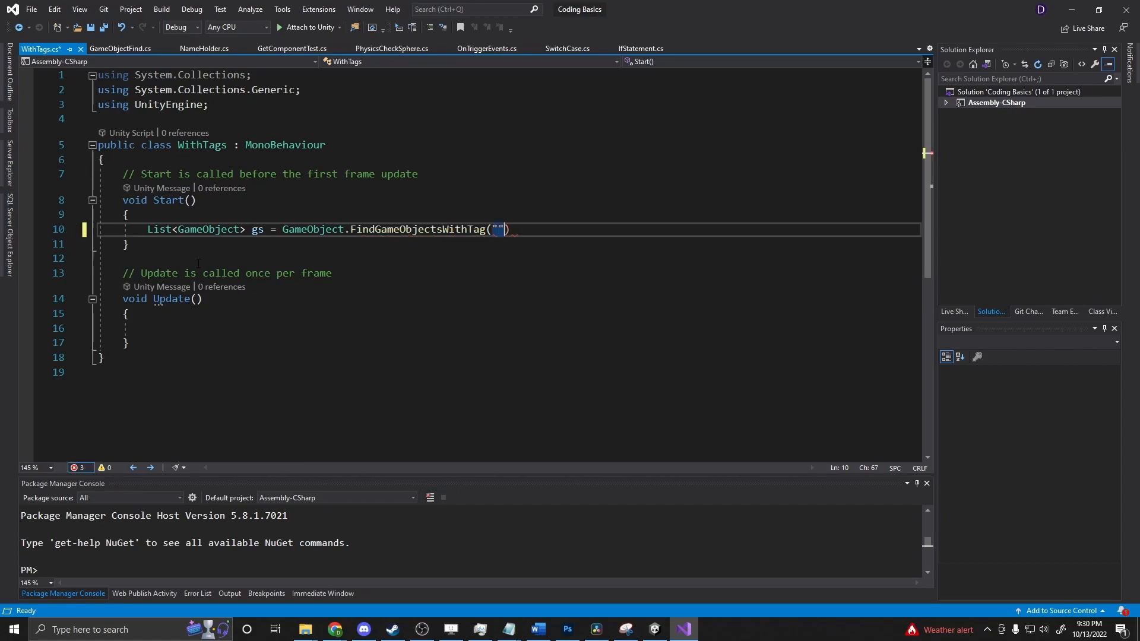
type("ThisIsACube")
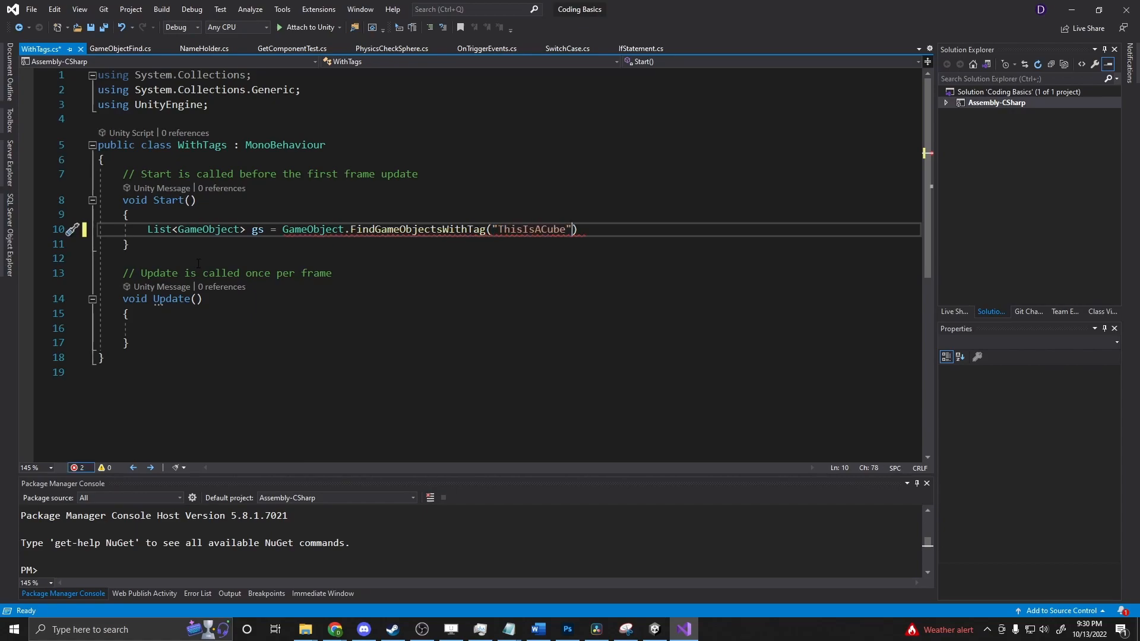
type(";")
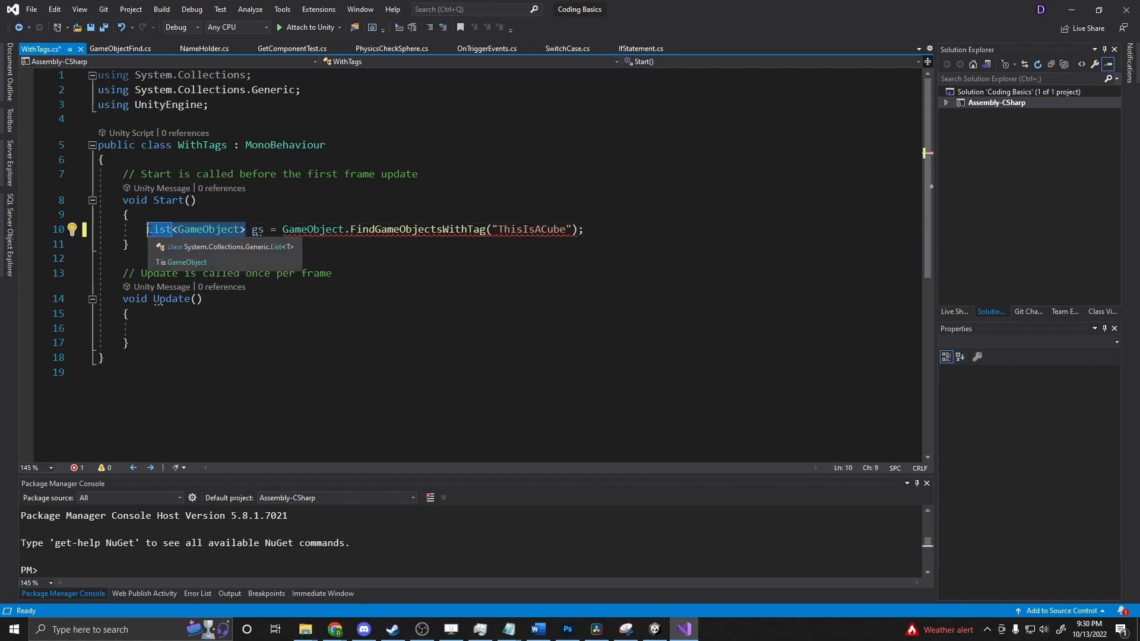
Keep gs as GameObject[] and add List<GameObject> gs2 built with .ToList()
type("GameObject[]")
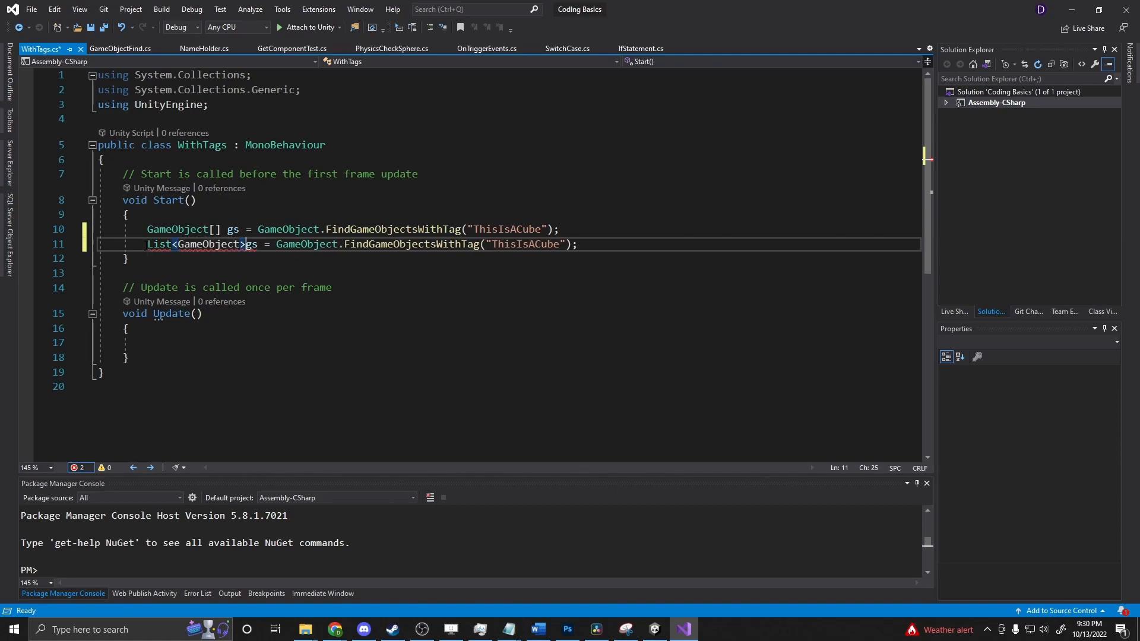
type("2")
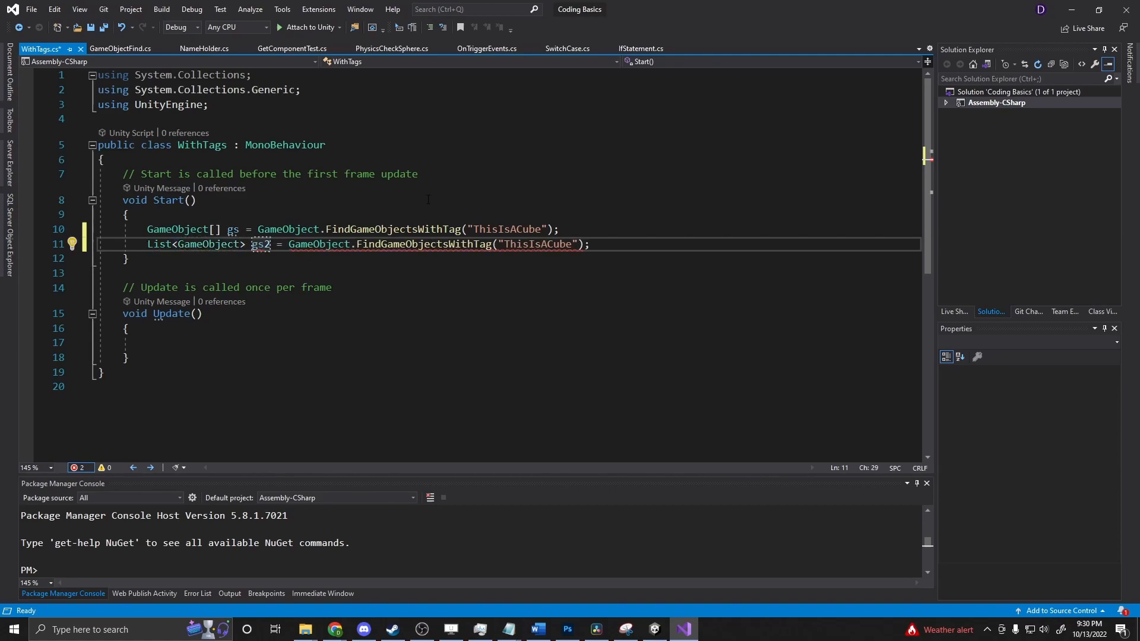
type(".")
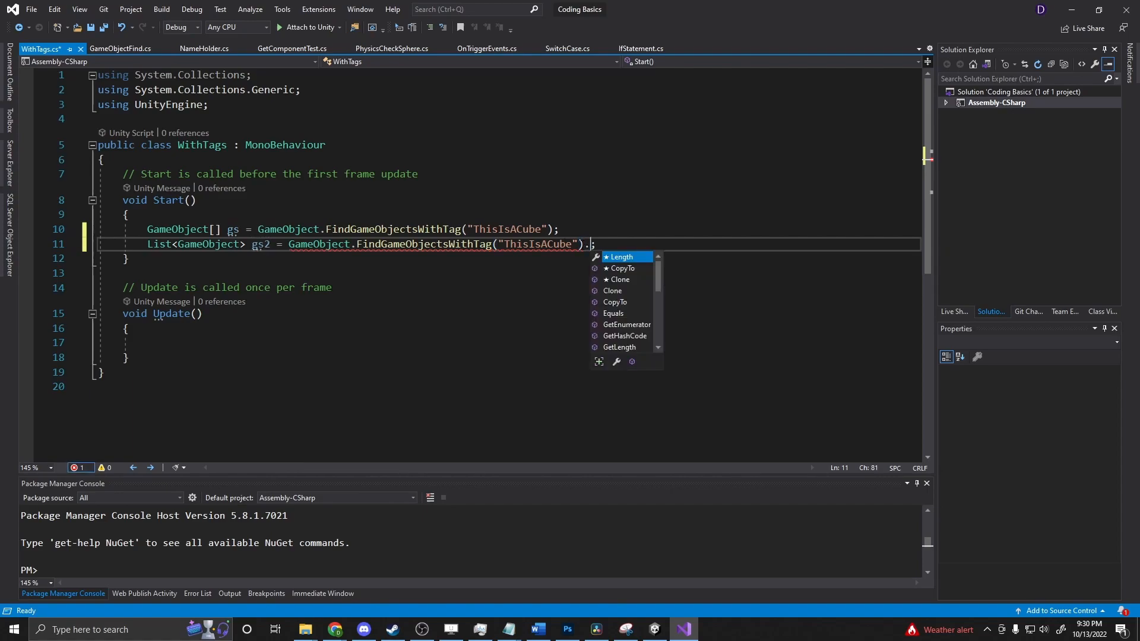
type("ToList()")
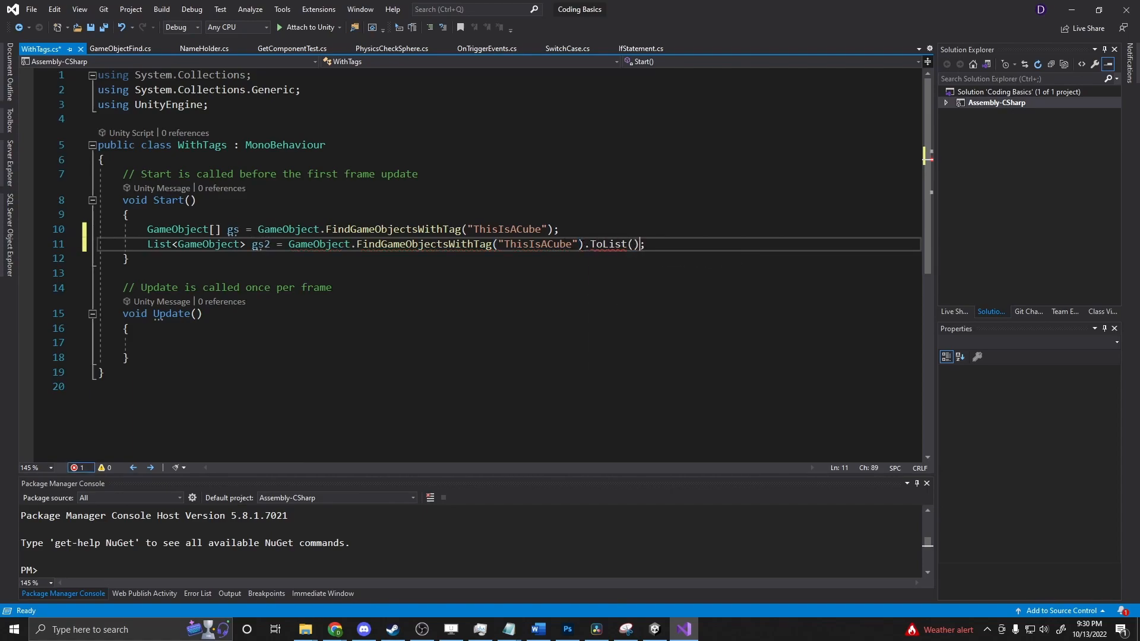
Add using System.Linq via the suggested fix so ToList compiles
left_click(73, 244)
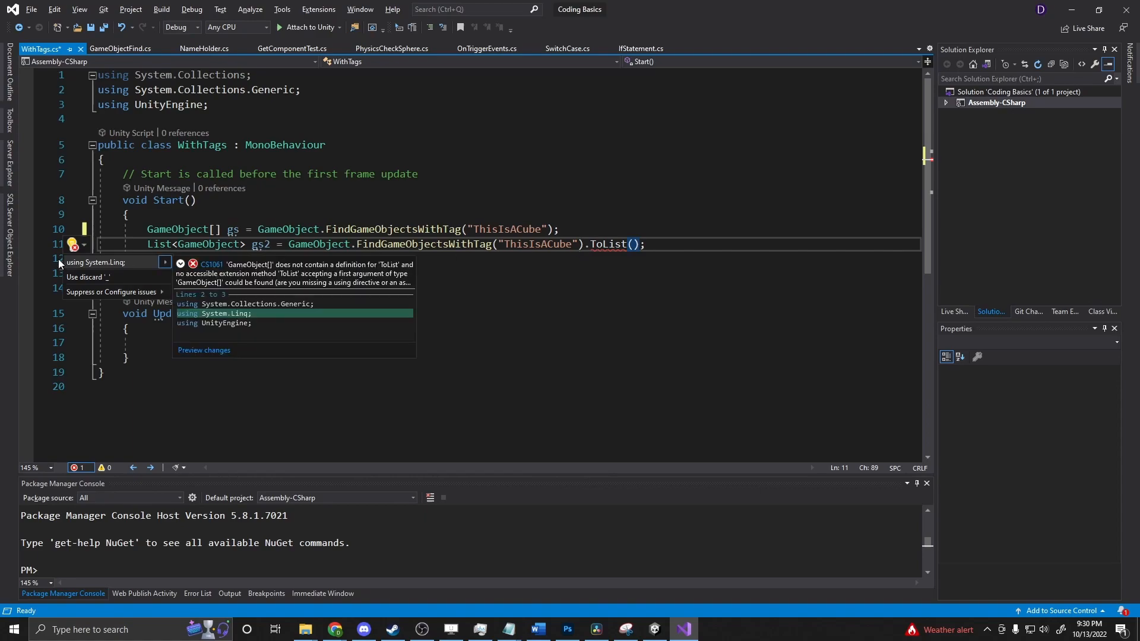
left_click(94, 262)
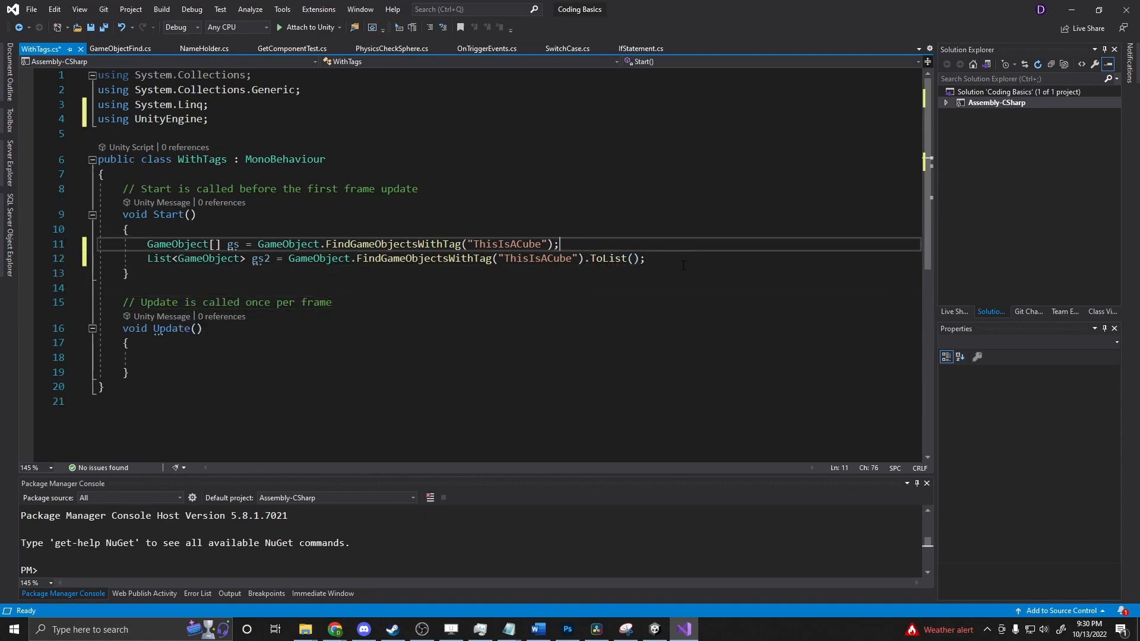
key("Enter")
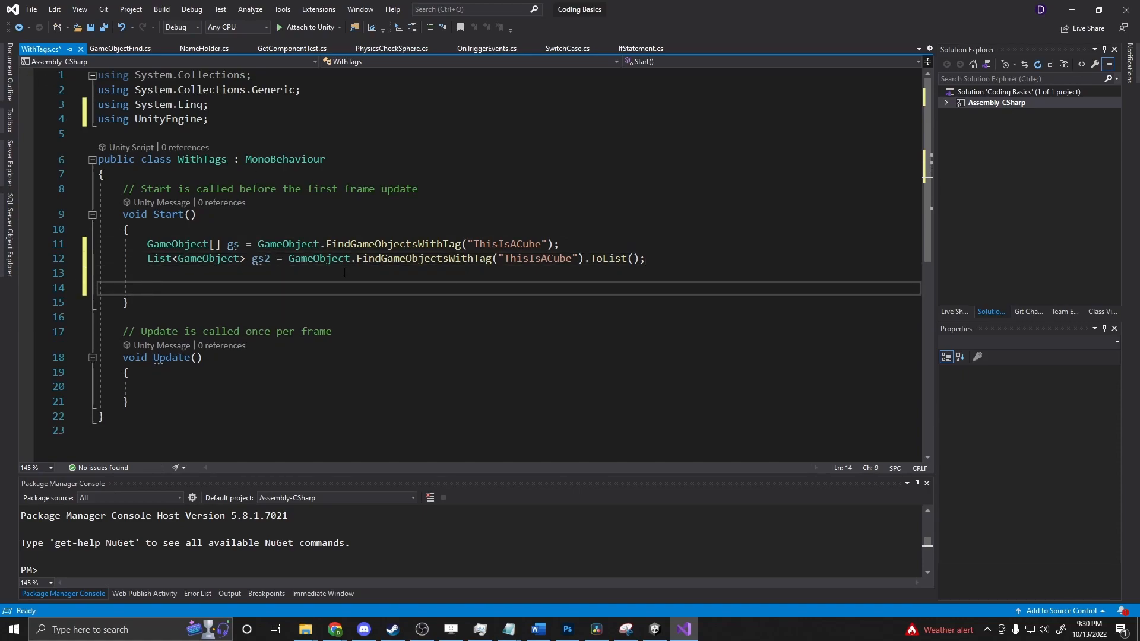
Write foreach(GameObject g in gs) { Debug.Log(g.name); } in Start
type("foreach()")
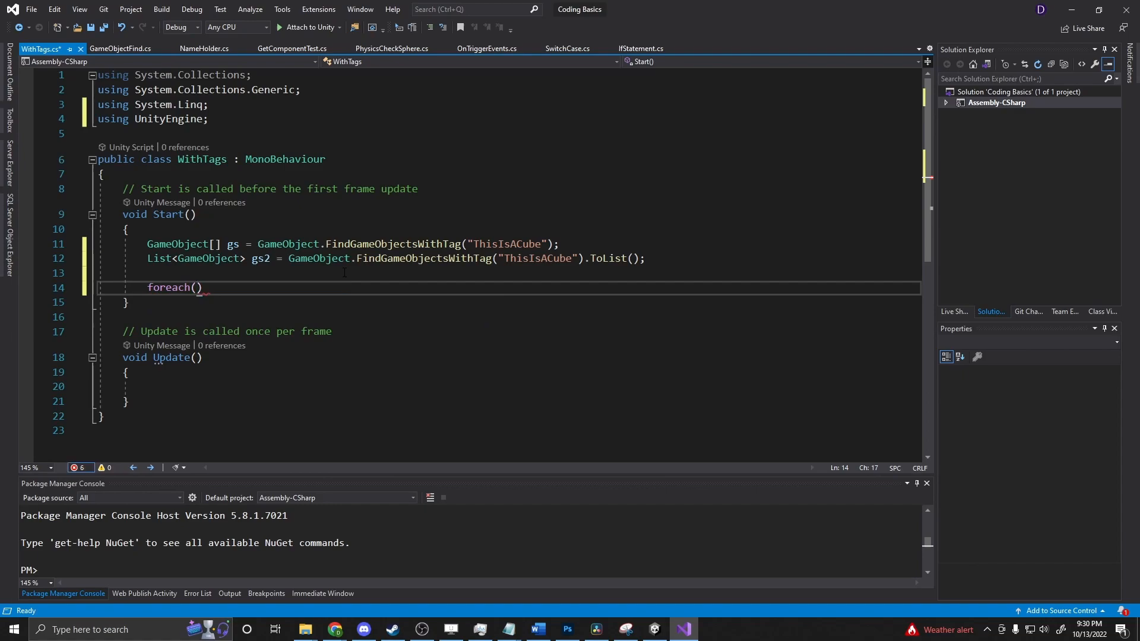
type("GameObject g")
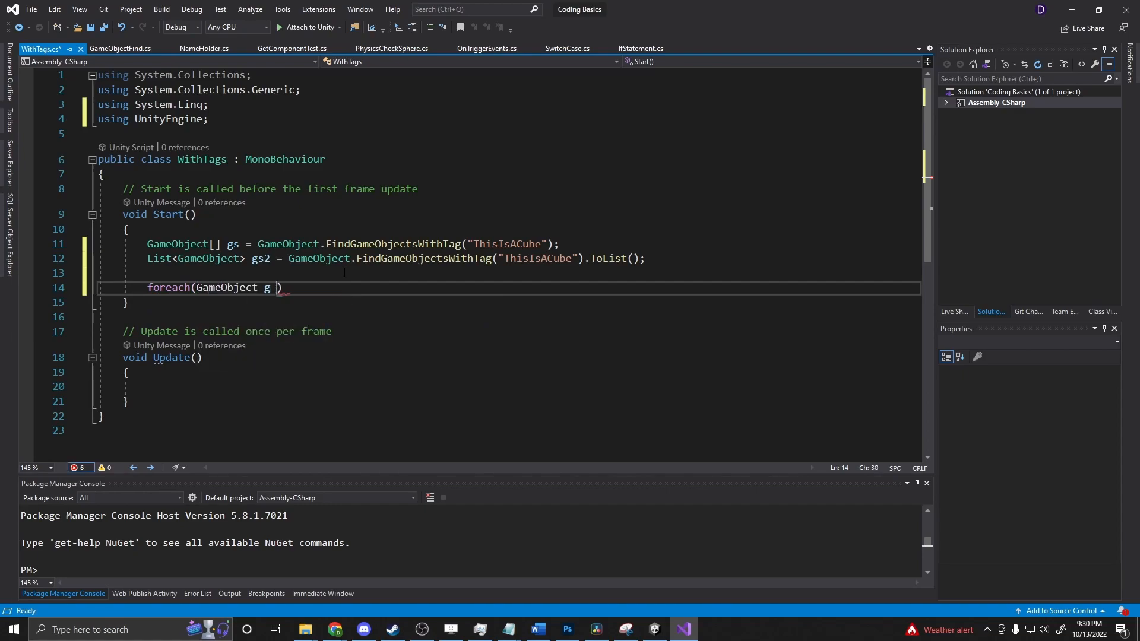
type("gs")
type("D")
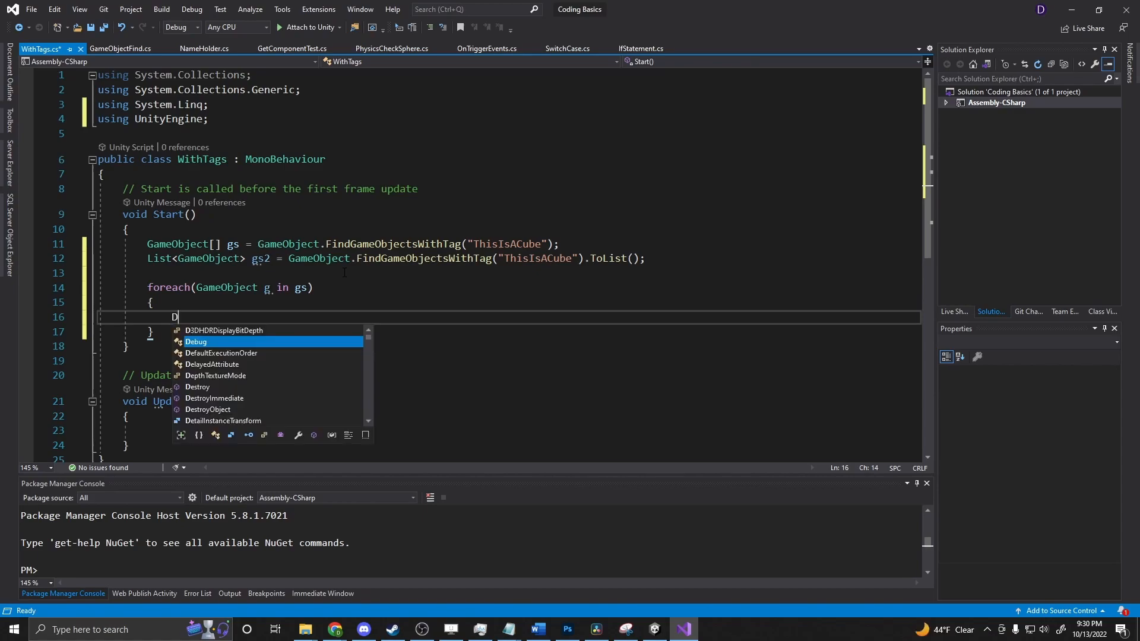
type("ebug.l")
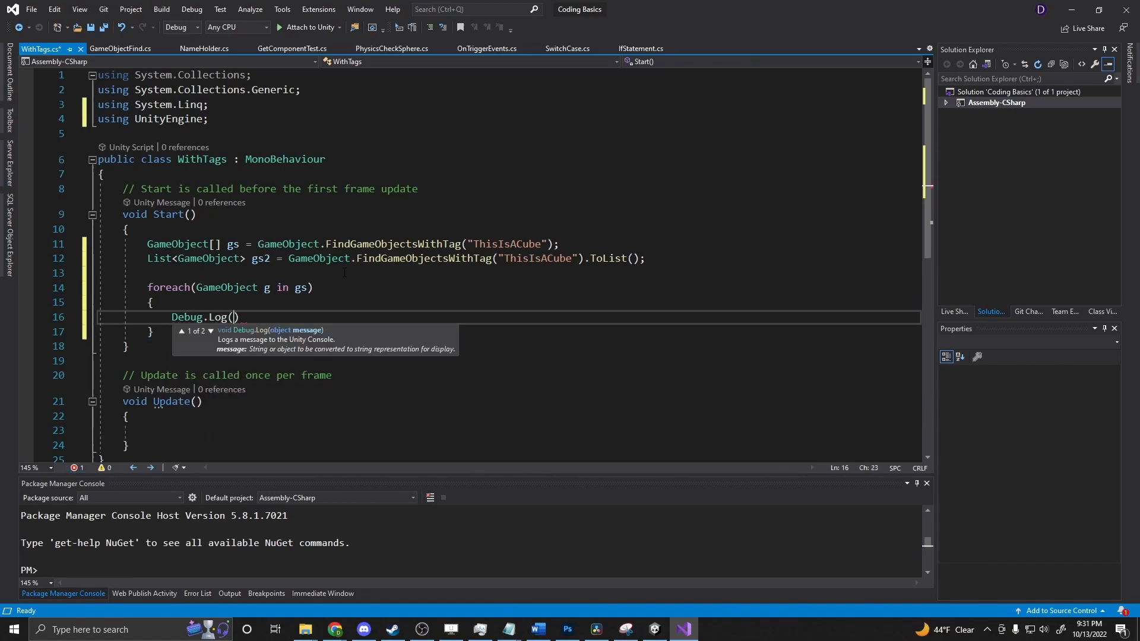
type("g")
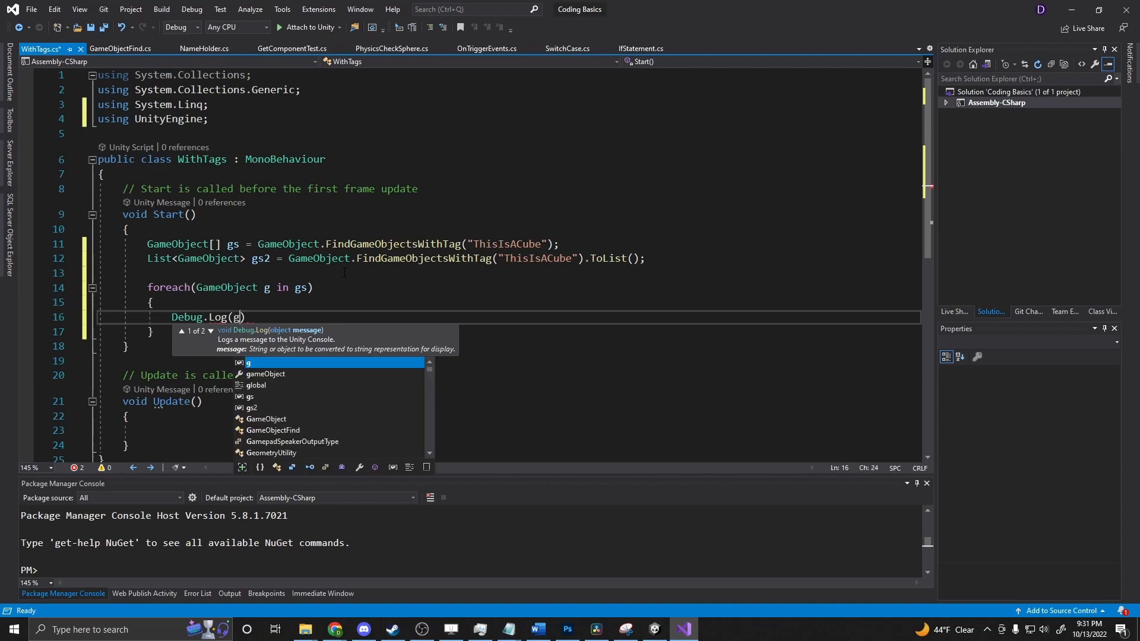
type(".name")
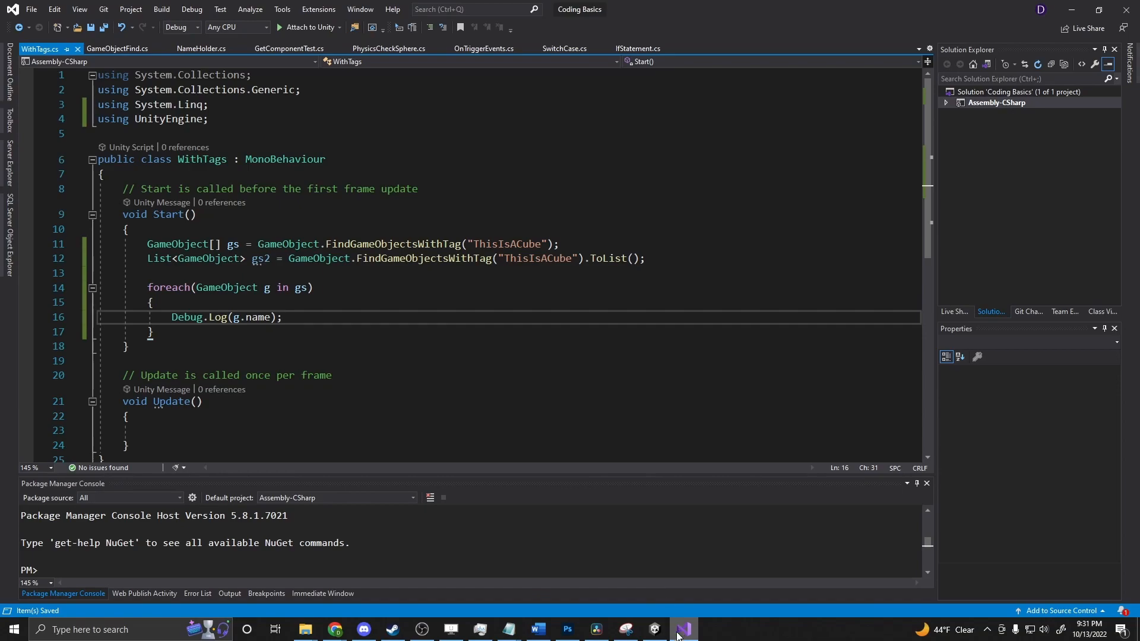
mouse_move(415, 258)
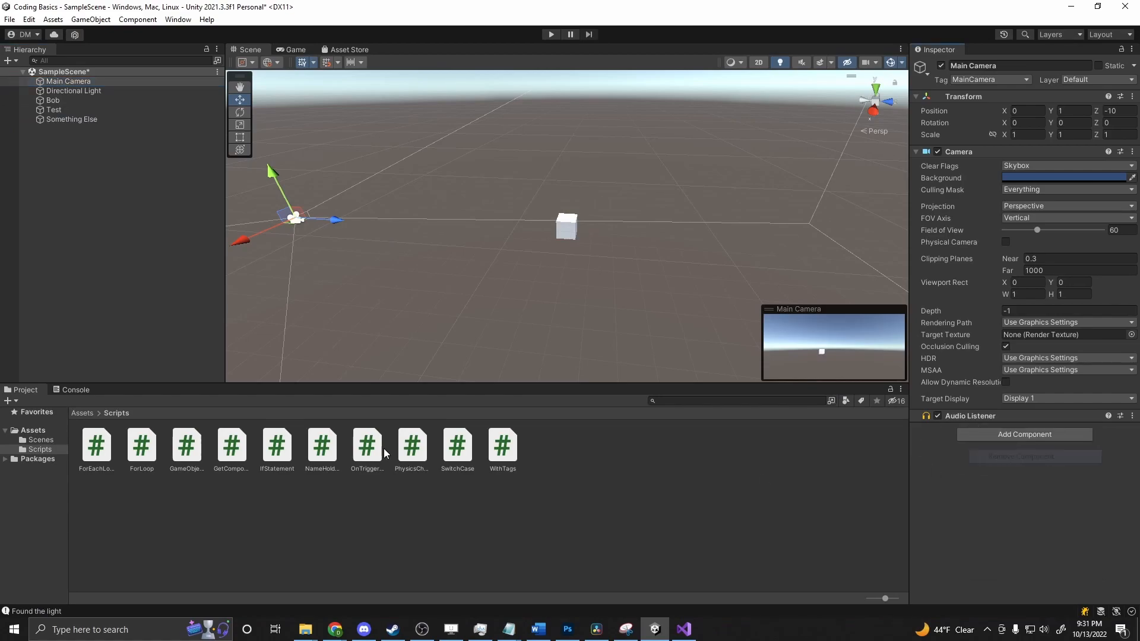
mouse_move(186, 453)
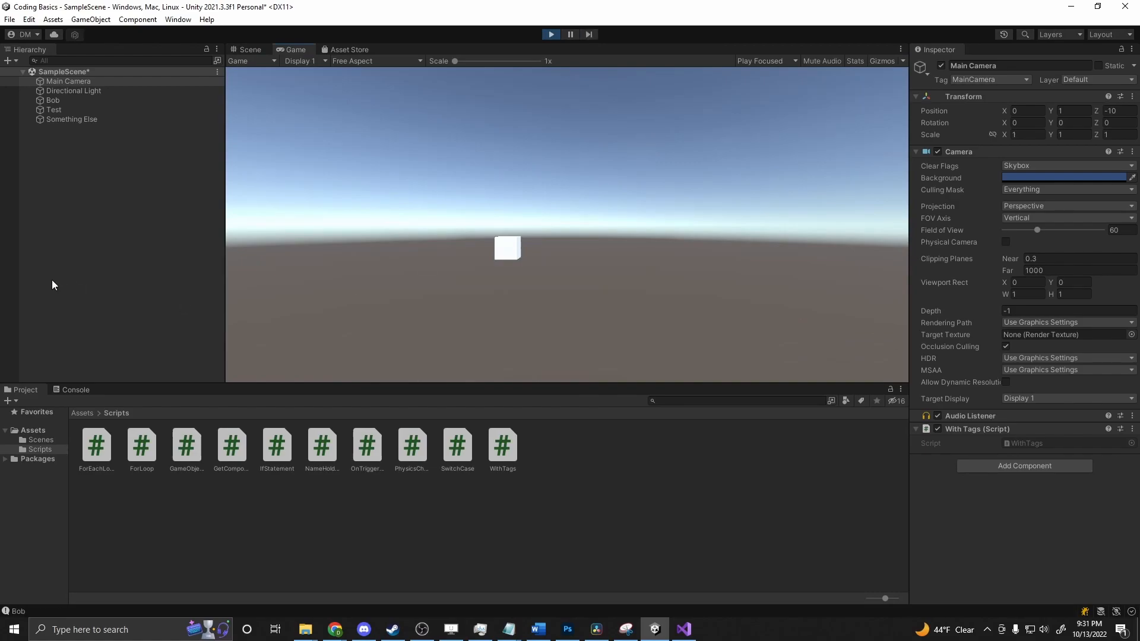
Check the Console output and Something Else's tag, then return to Visual Studio
left_click(76, 389)
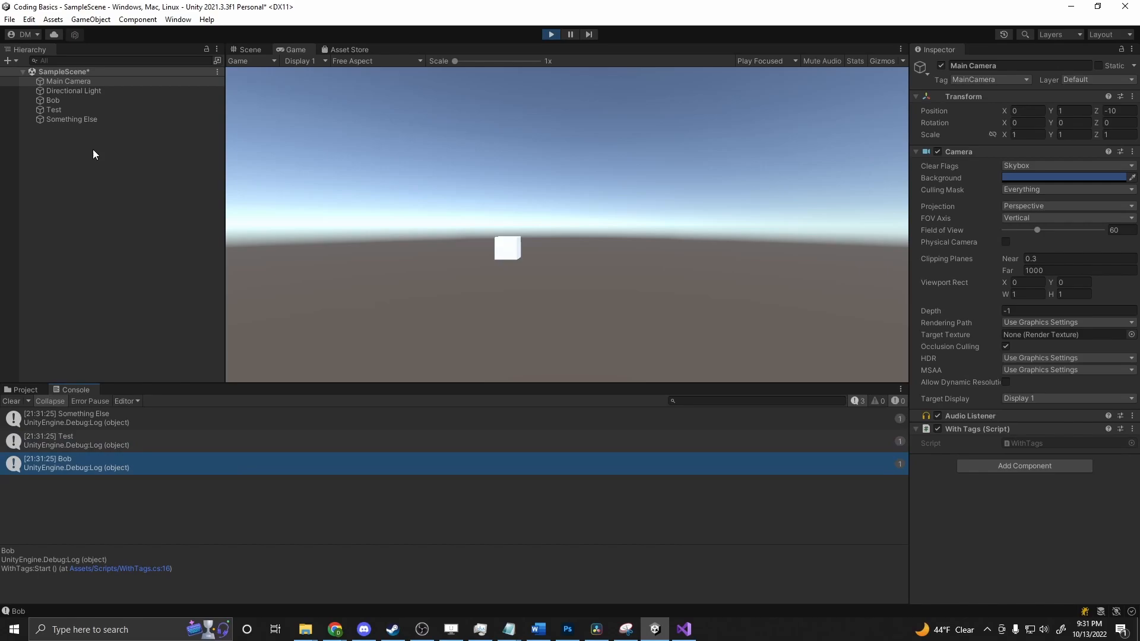
left_click(71, 119)
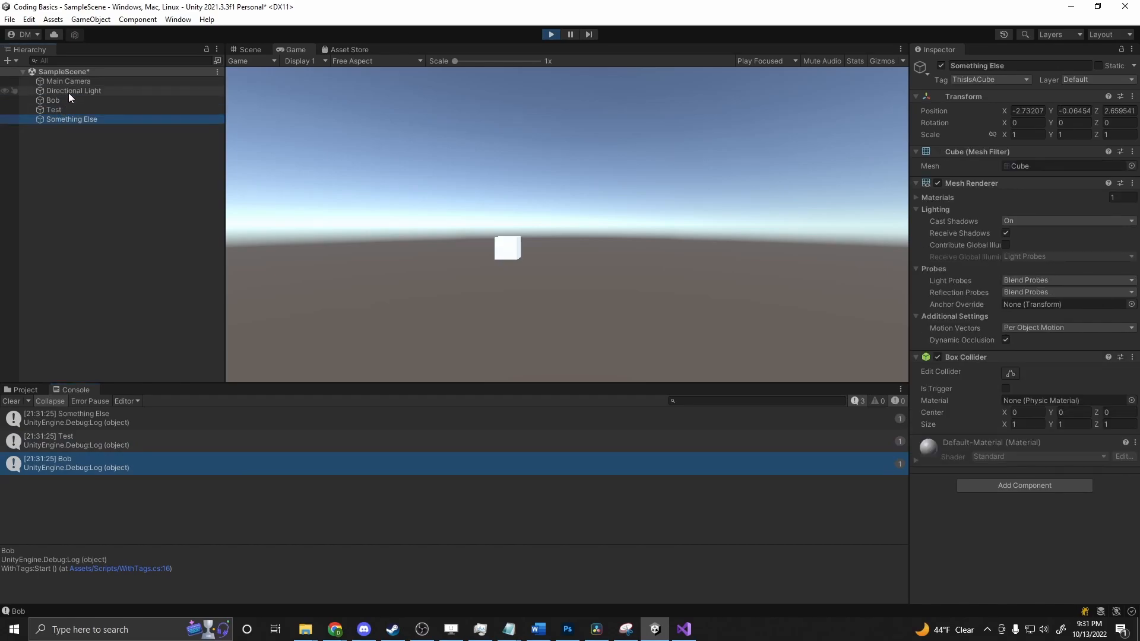
left_click(69, 81)
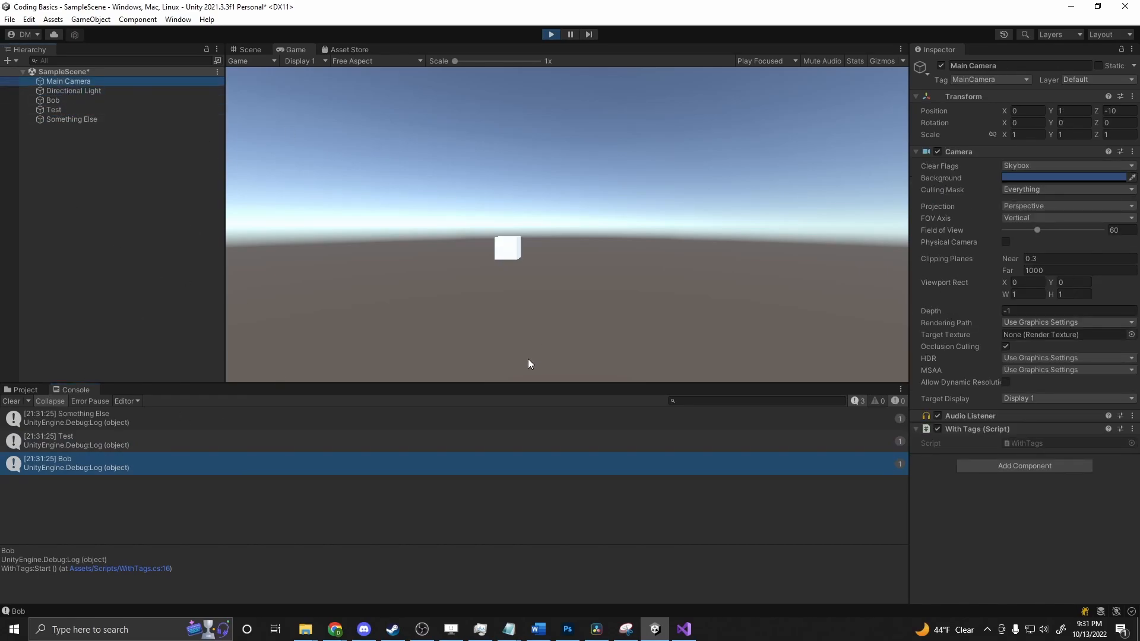
left_click(682, 629)
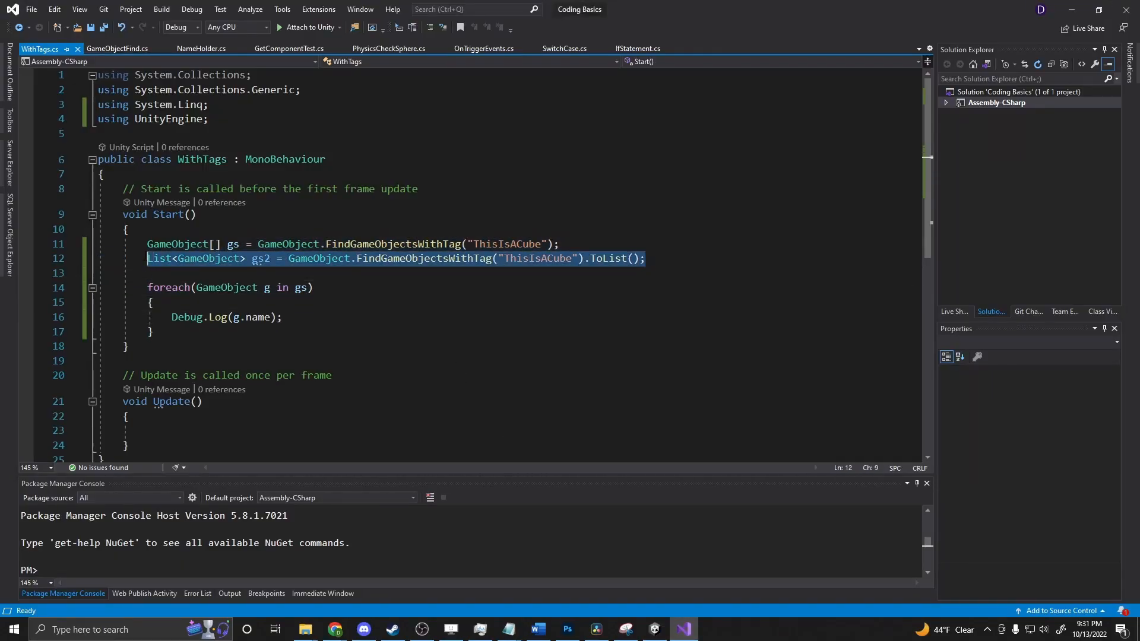
Write GameObject g = GameObject.FindGameObjectWithTag("ThisIsACube"); over the list line
type("Game")
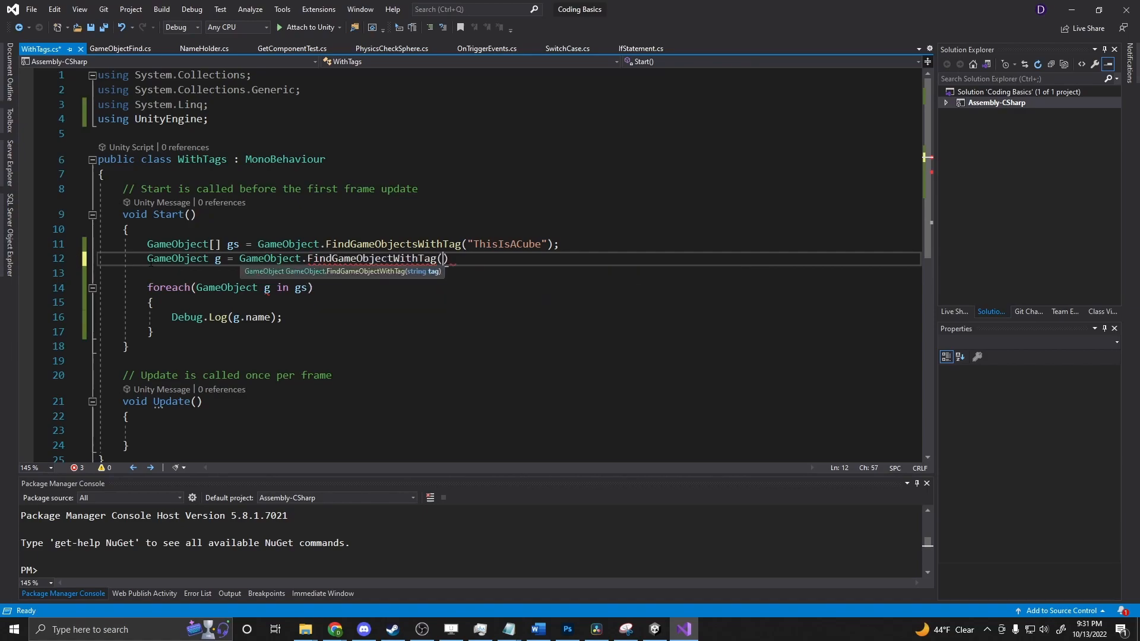
type("\"ThisIs\"")
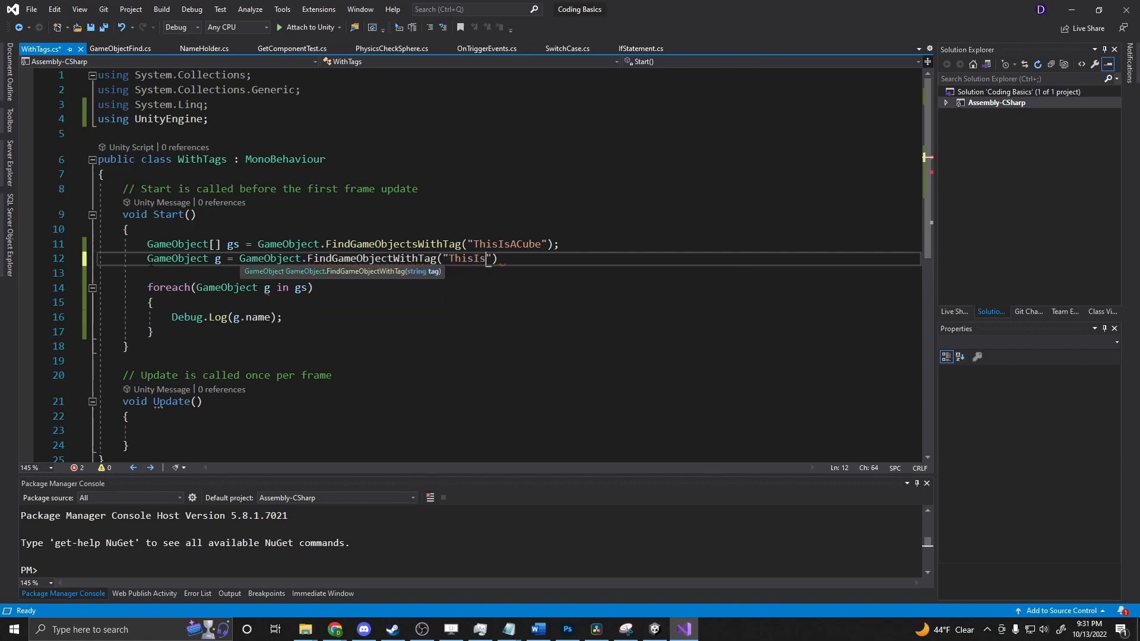
type("AB")
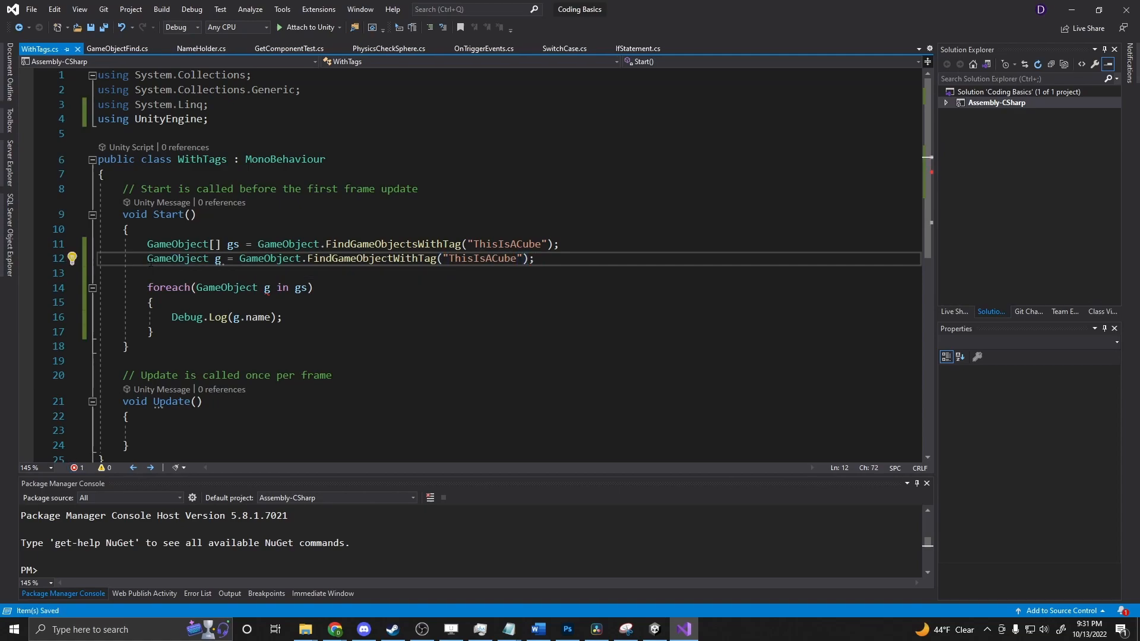
left_click(535, 258)
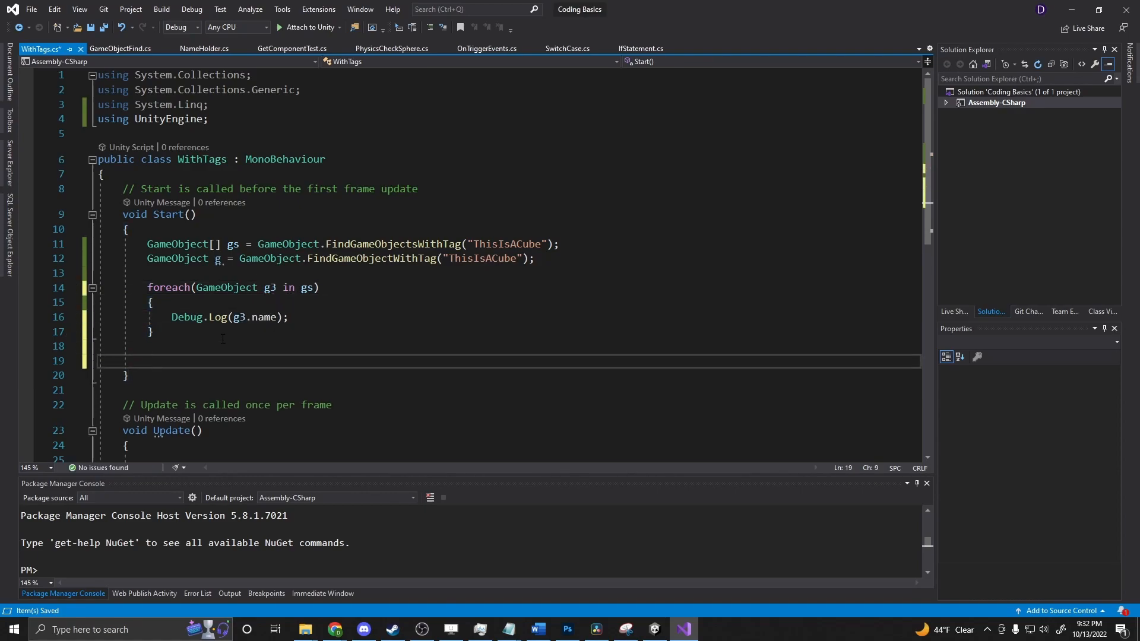
Add Debug.Log("Single Instance: " + g.name); after the loop
type("Debug")
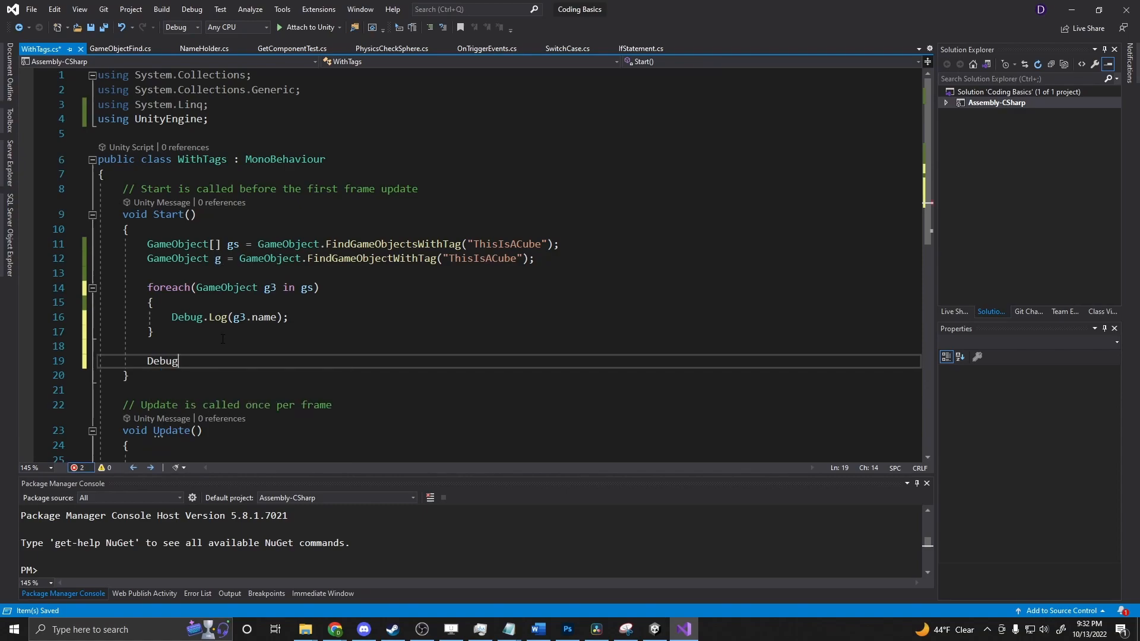
type(".Log(\"Single")
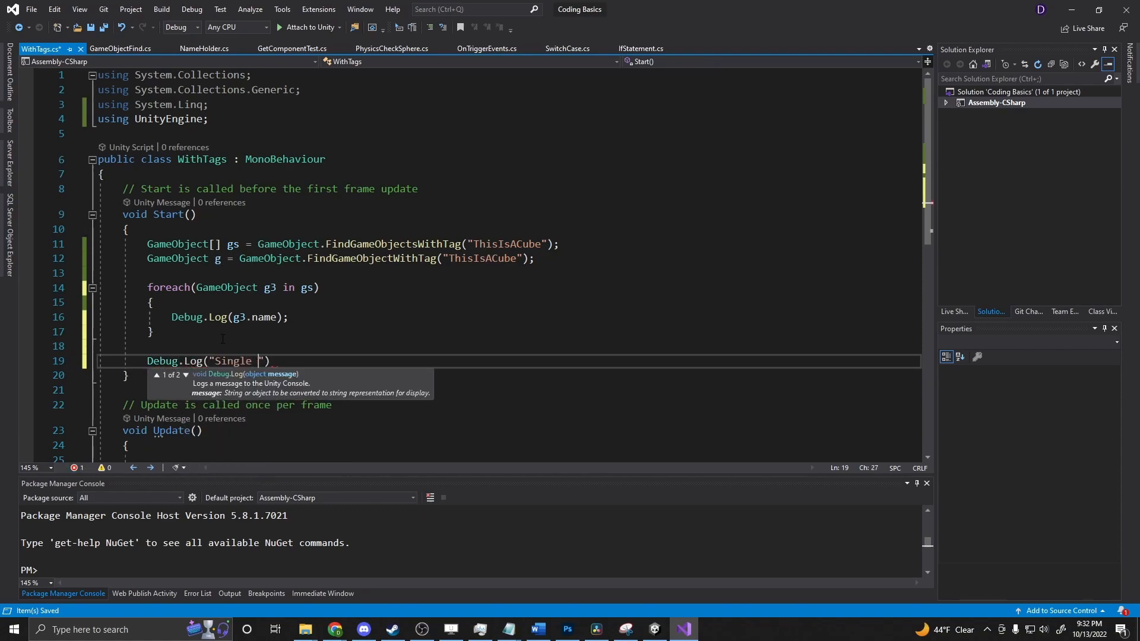
type("Instance:")
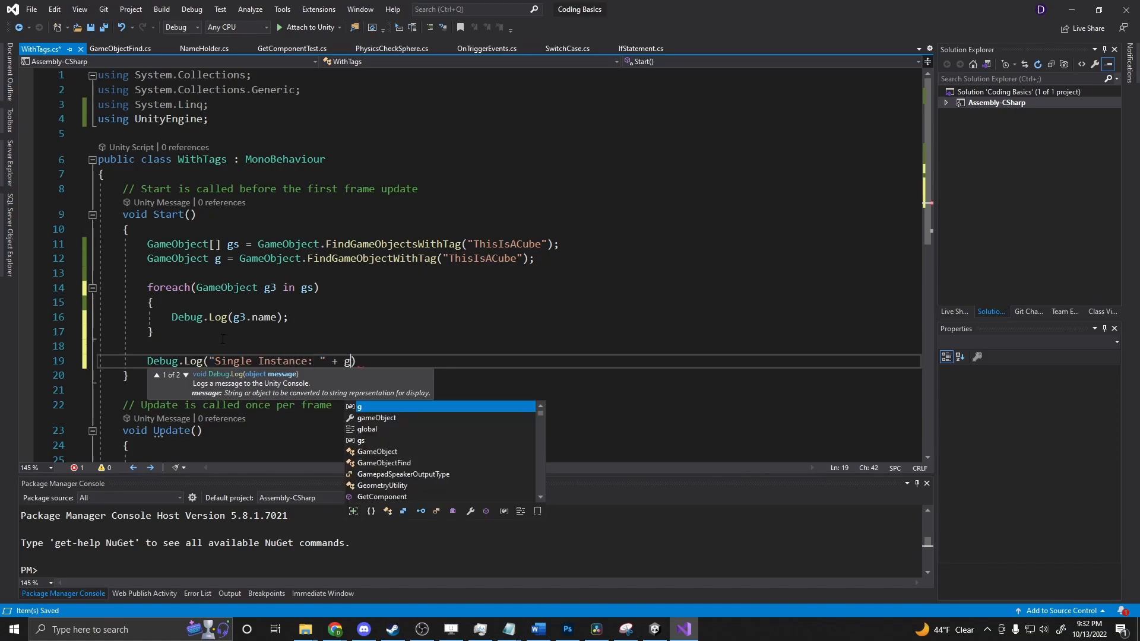
type(".name);")
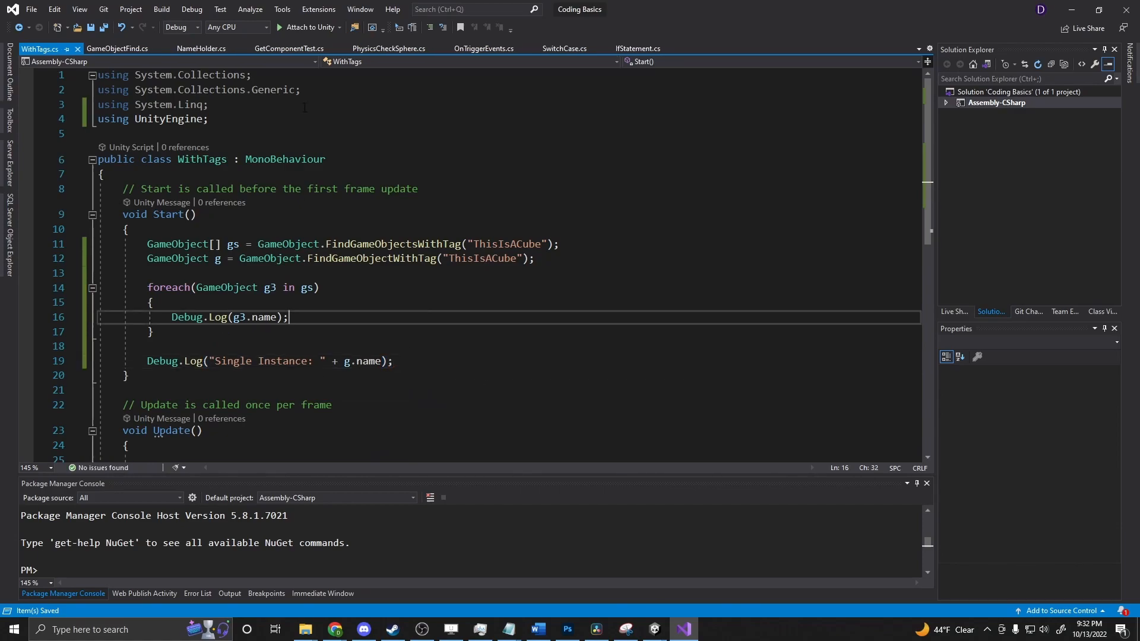
mouse_move(682, 629)
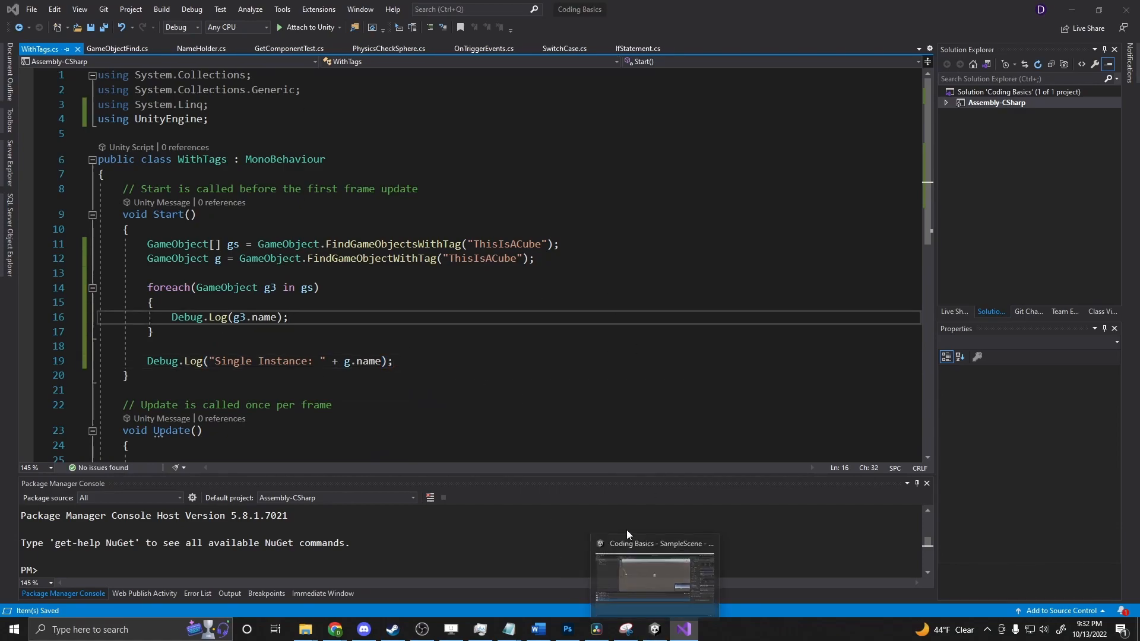
Play the scene in Unity and inspect Something Else, the object the single lookup returned
left_click(654, 574)
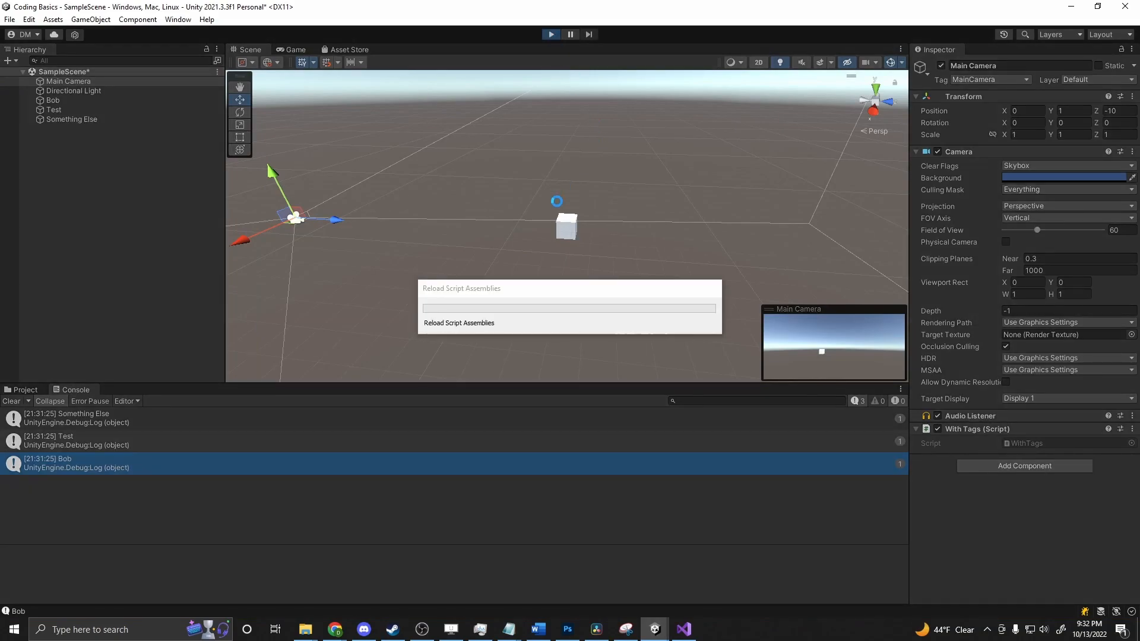
left_click(550, 34)
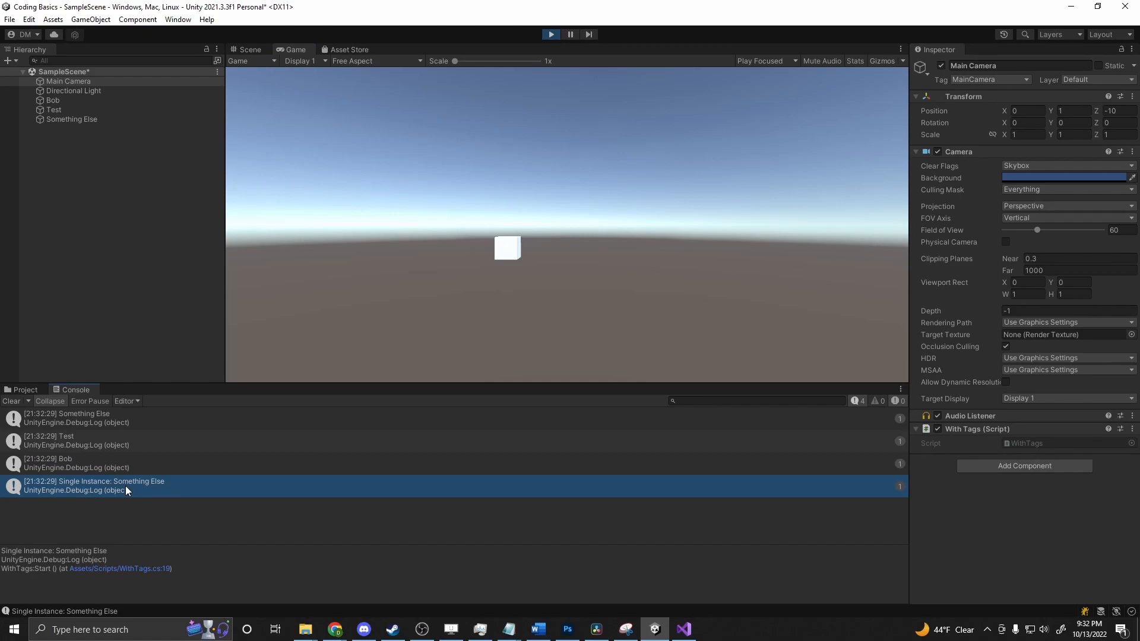
left_click(71, 119)
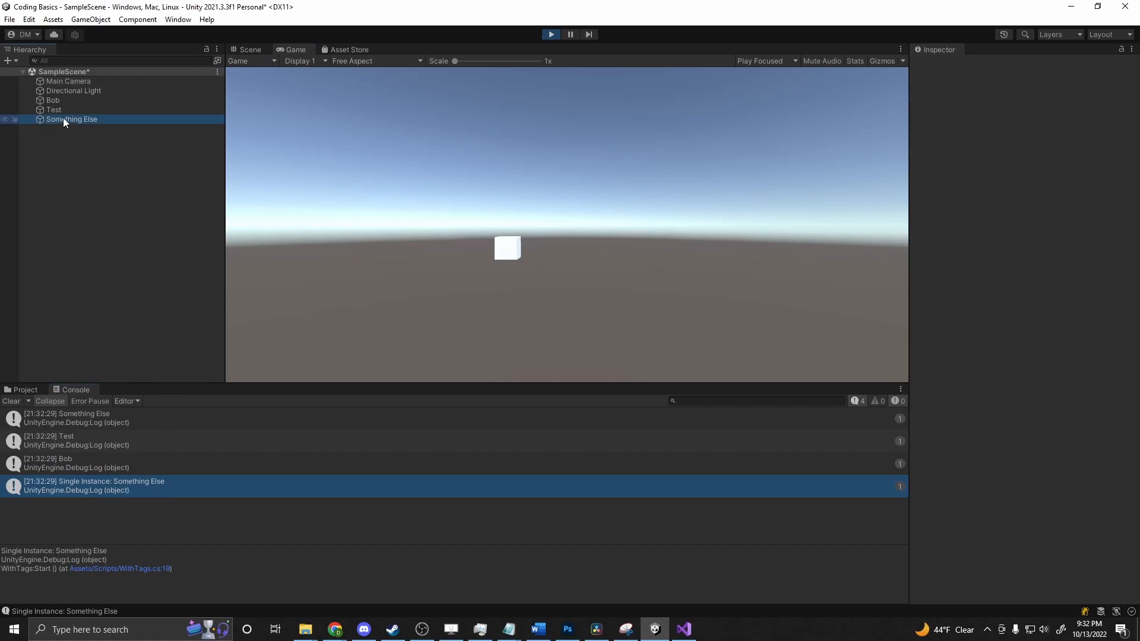
left_click(71, 119)
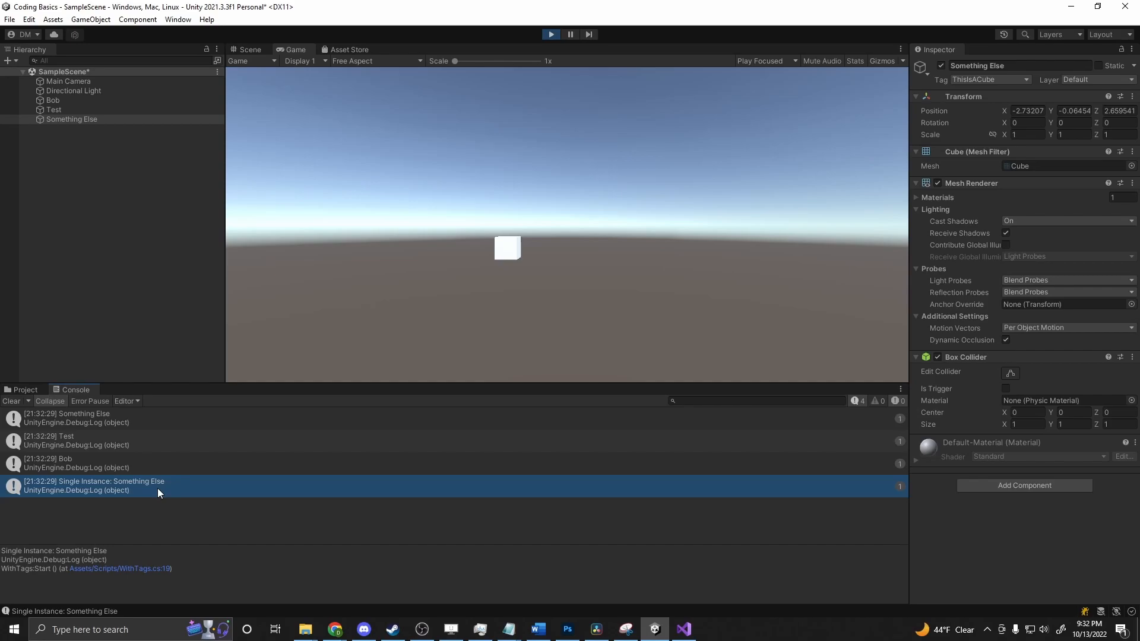
Return to the WithTags script in Visual Studio
left_click(682, 630)
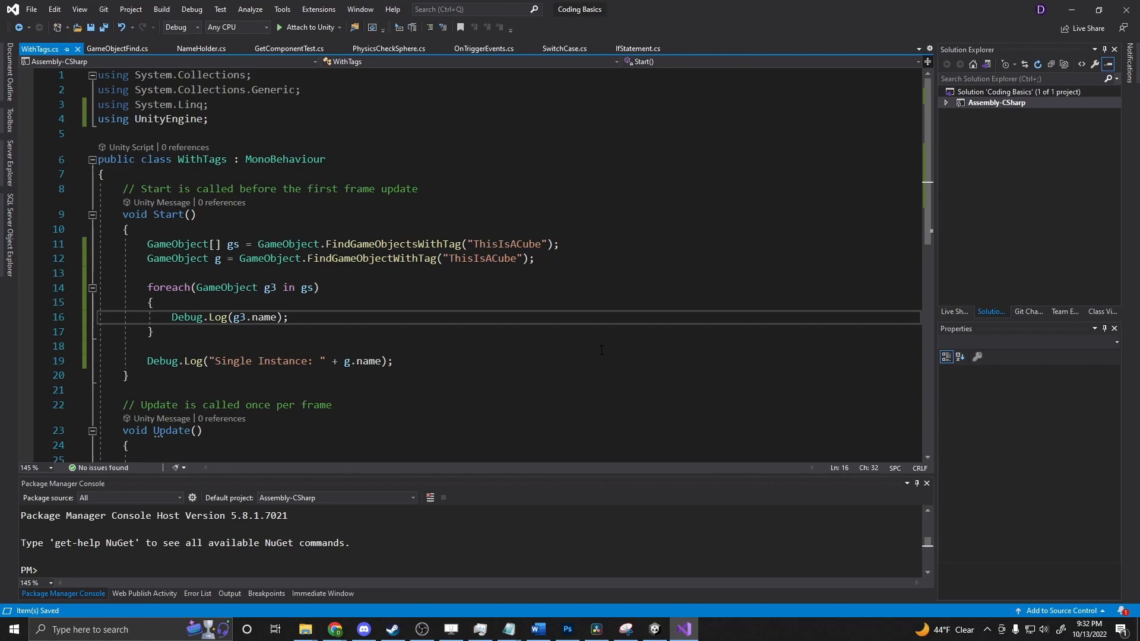
left_click(288, 317)
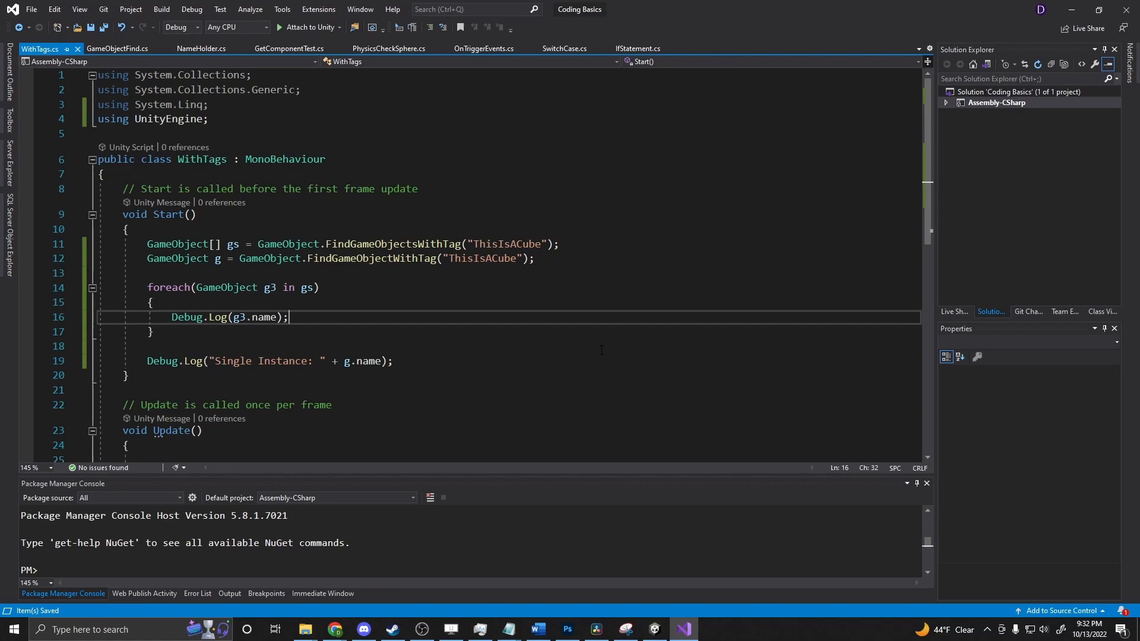